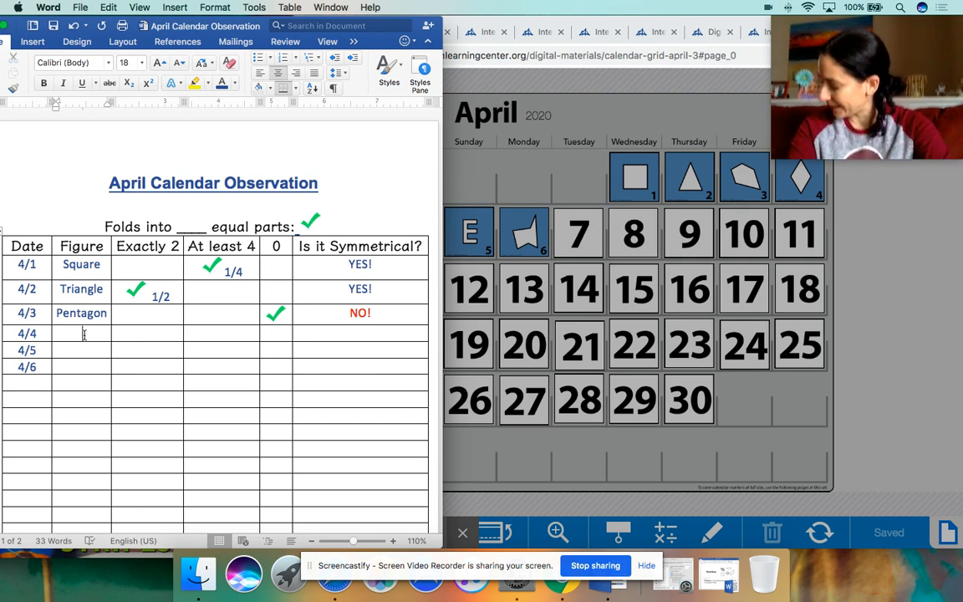
Step: Enter 'Quadrilateral' as the figure for 4/4 in the observation table
type("Quadrilat")
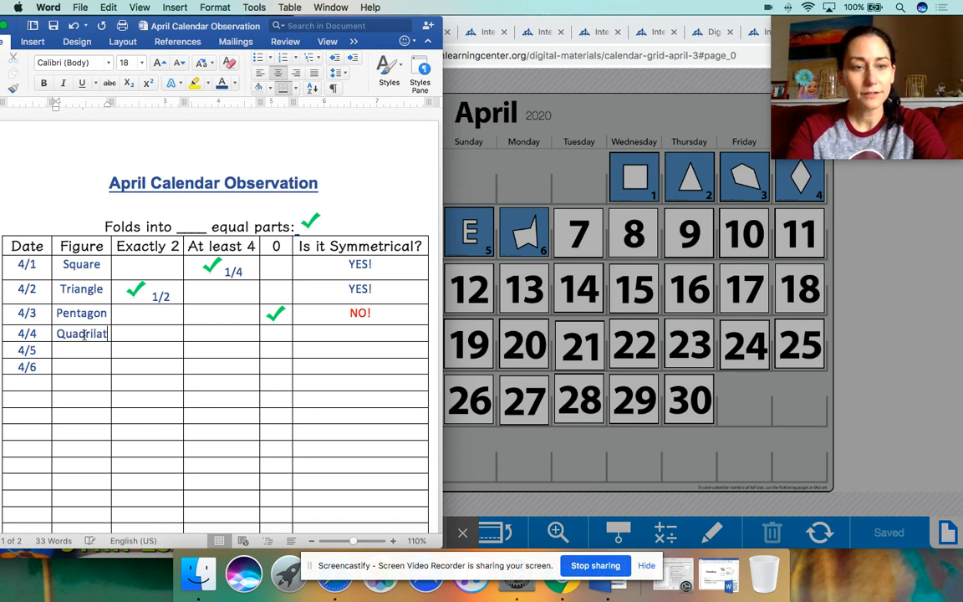
type("eral")
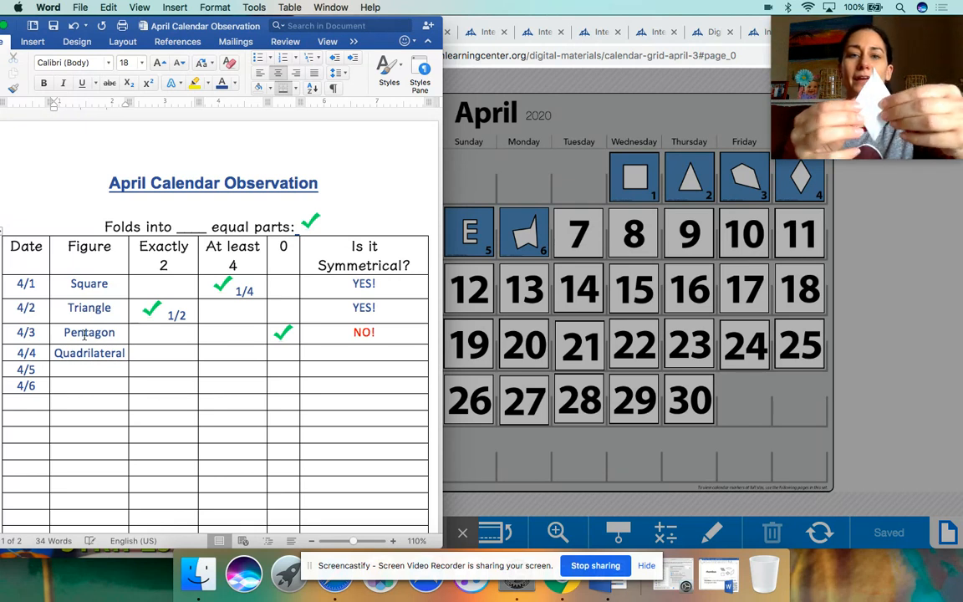
left_click(126, 353)
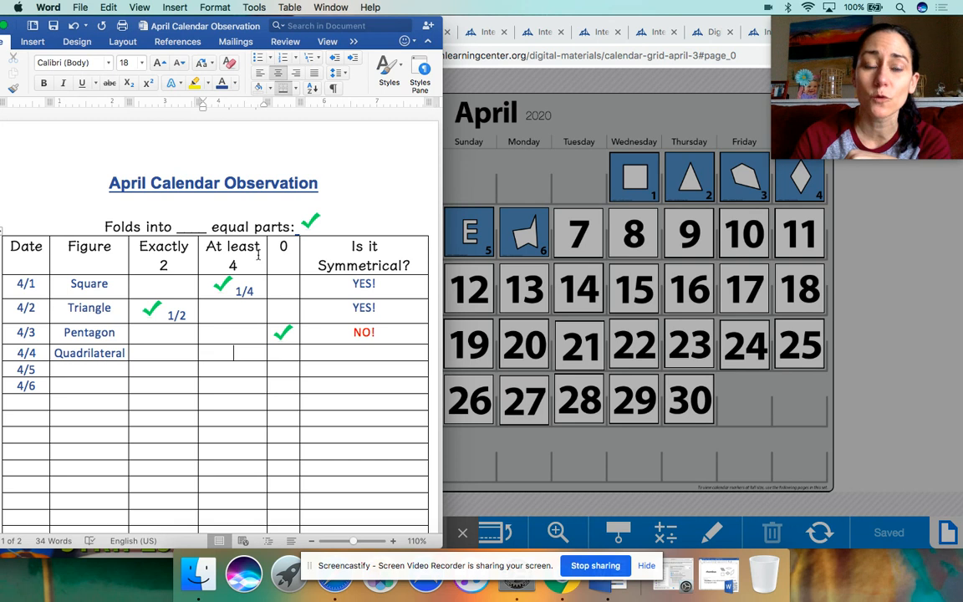
Step: Put a check mark and '1/4' in the 4/4 row's 'At least 4' cell
left_click(311, 219)
type("1")
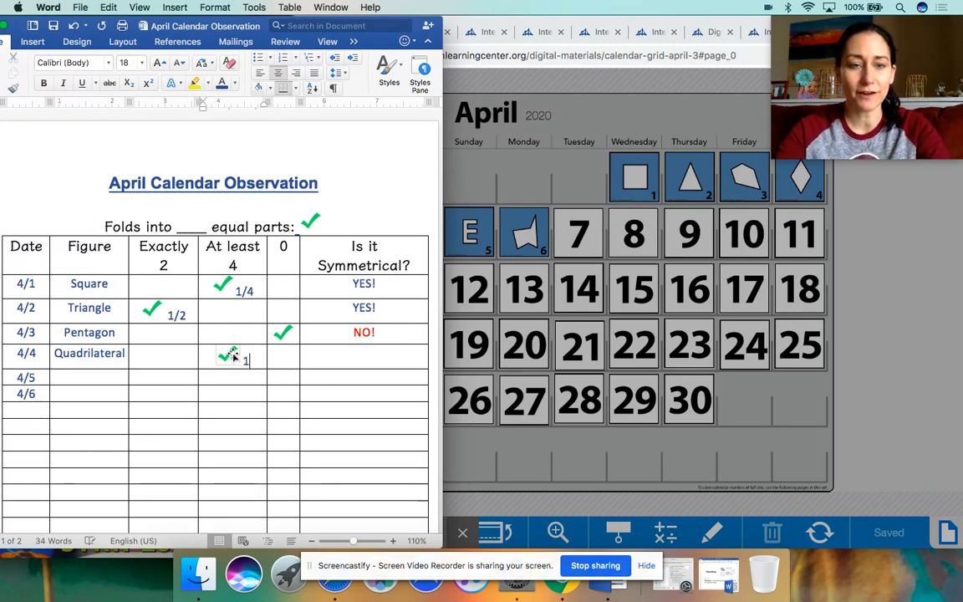
type("/4")
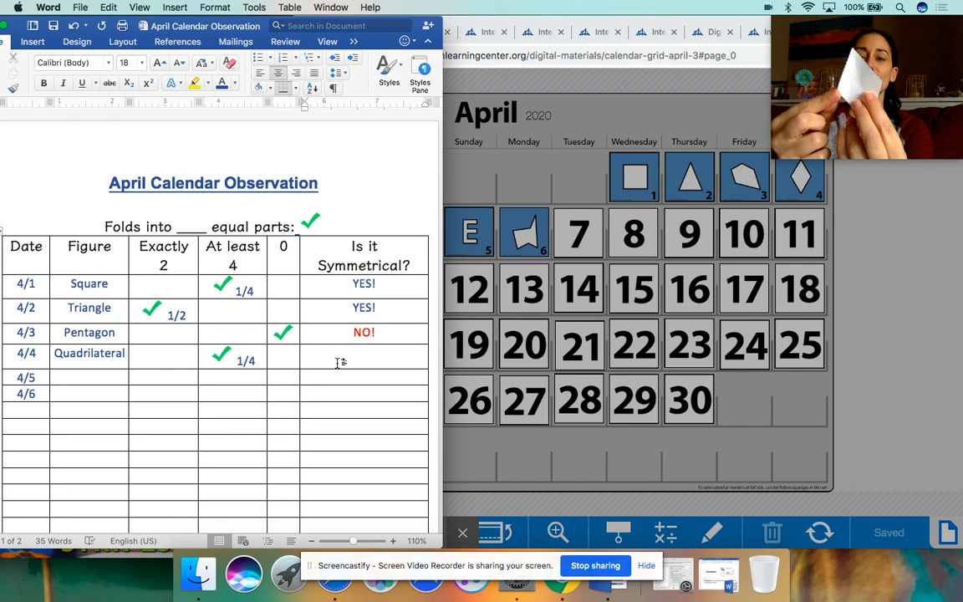
left_click(364, 356)
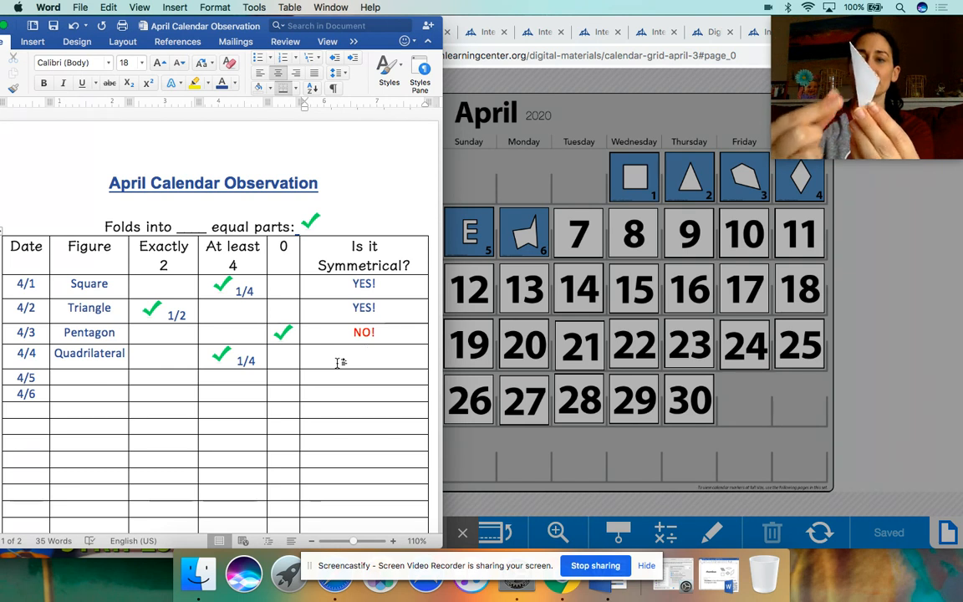
left_click(364, 353)
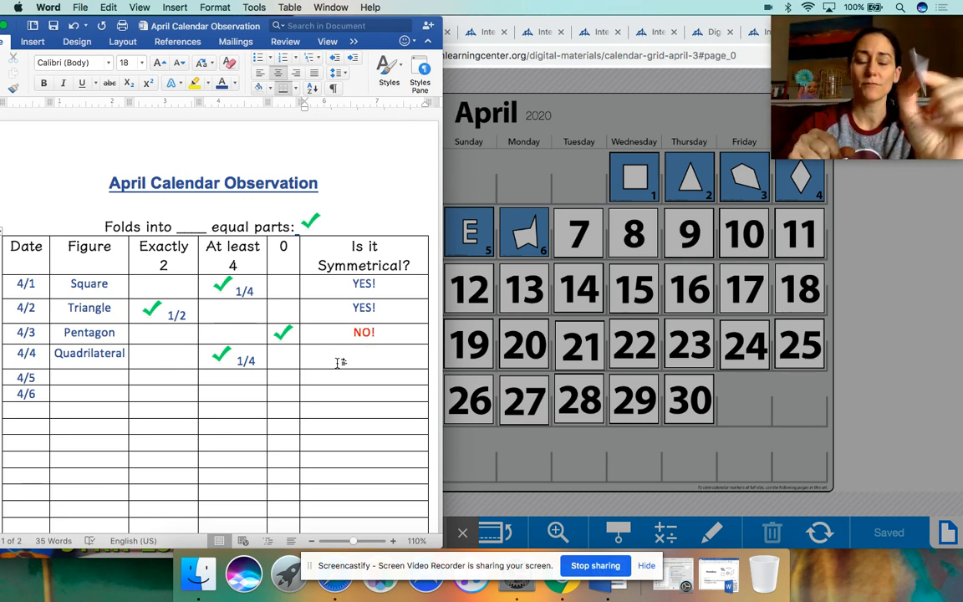
Step: Enter 'YES!' in the 4/4 Quadrilateral row's 'Is it Symmetrical?' cell
left_click(364, 353)
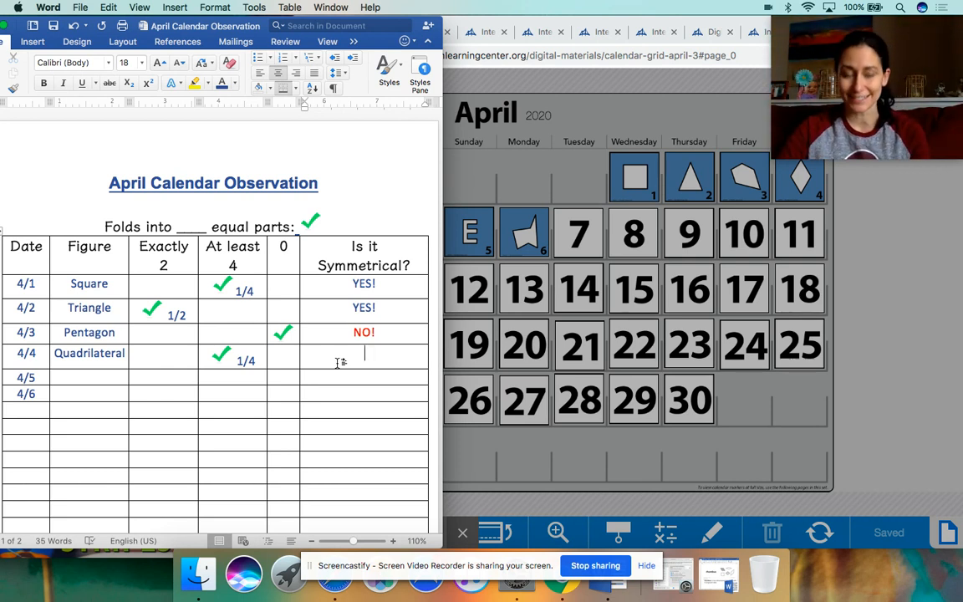
type("Y")
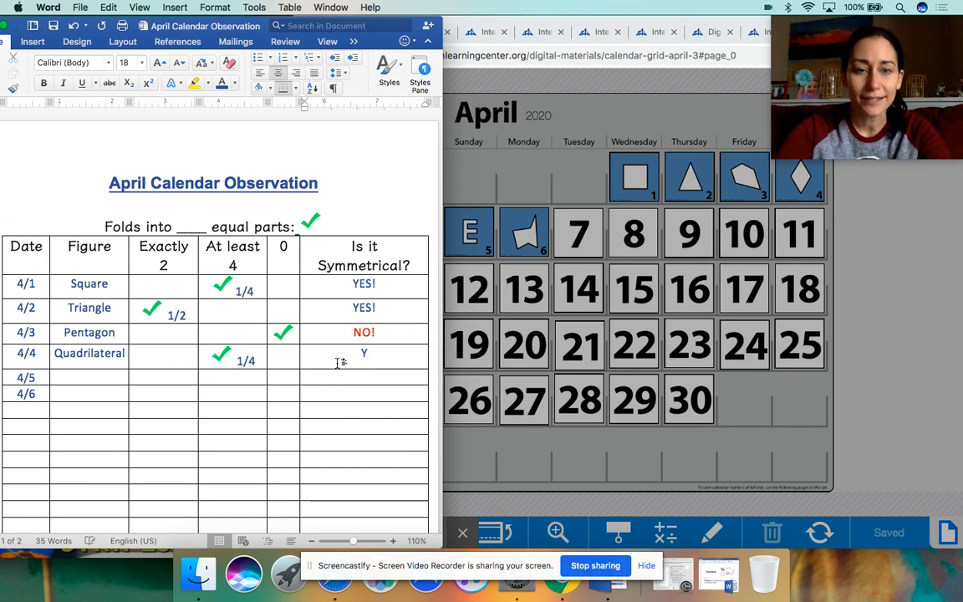
type("ES!")
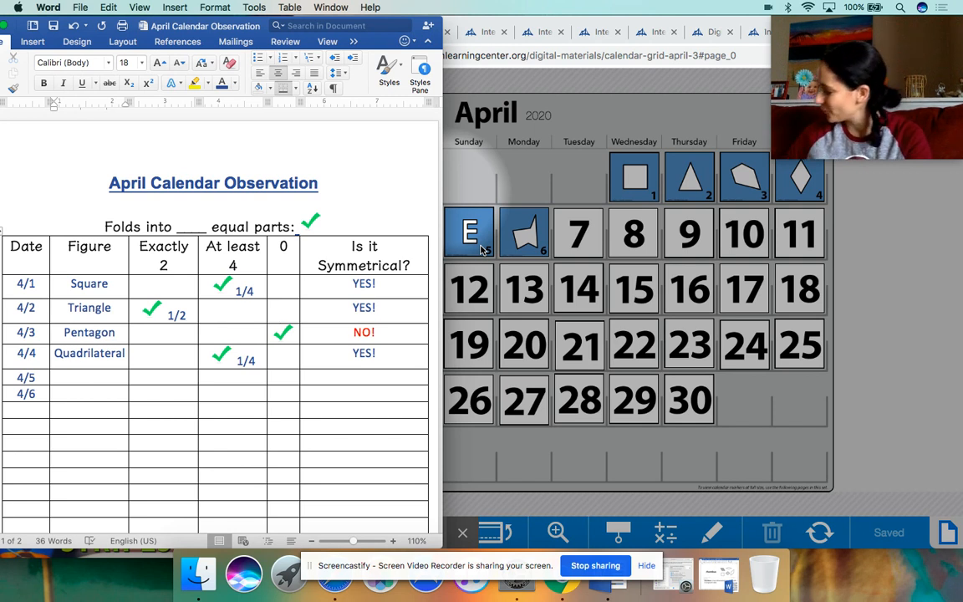
left_click(89, 377)
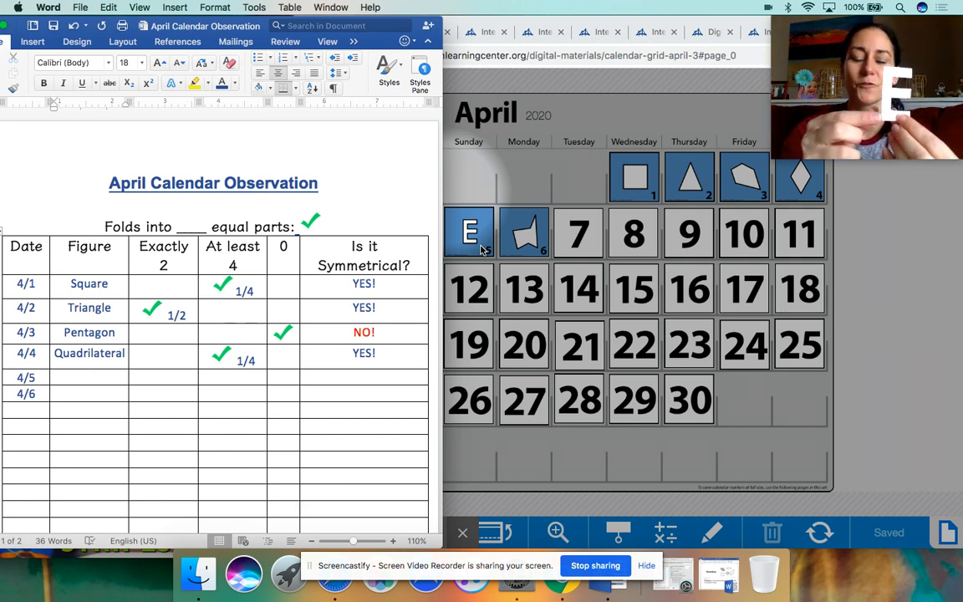
left_click(88, 377)
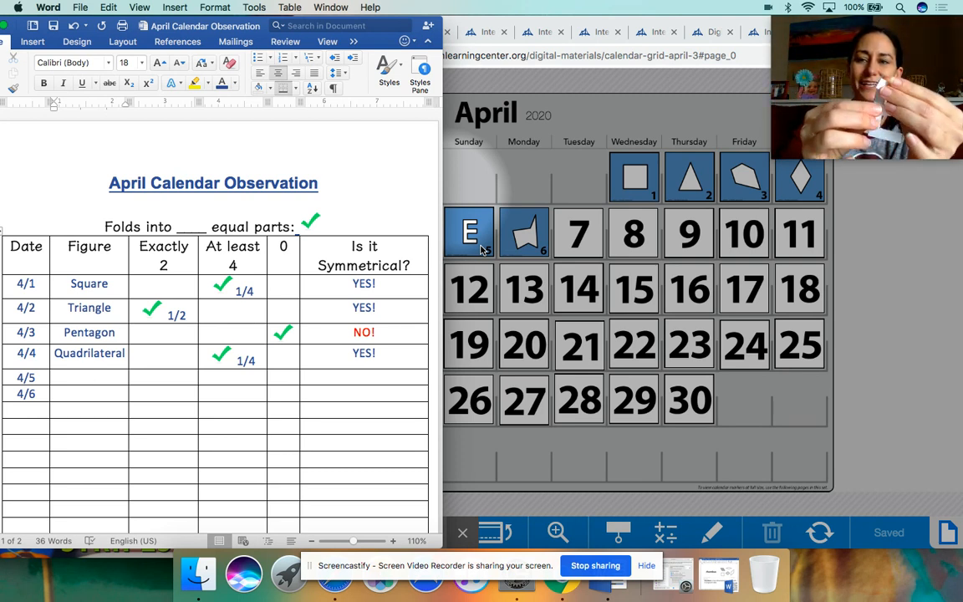
left_click(89, 377)
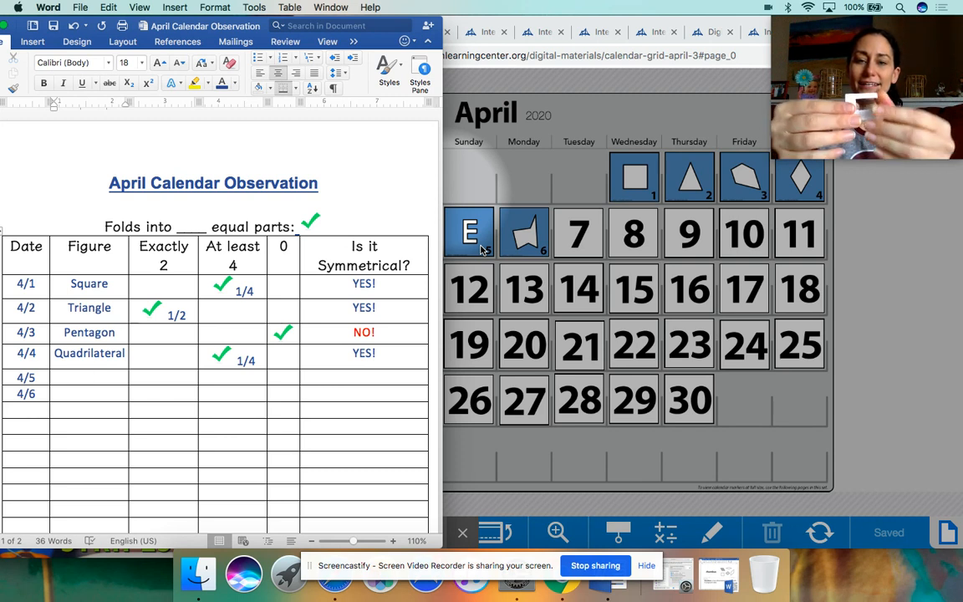
left_click(88, 377)
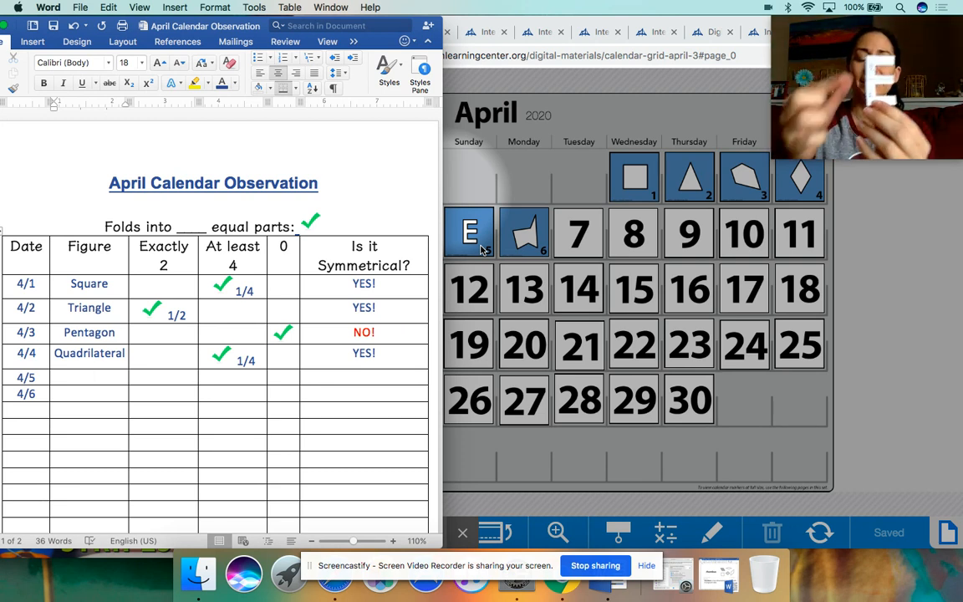
left_click(89, 378)
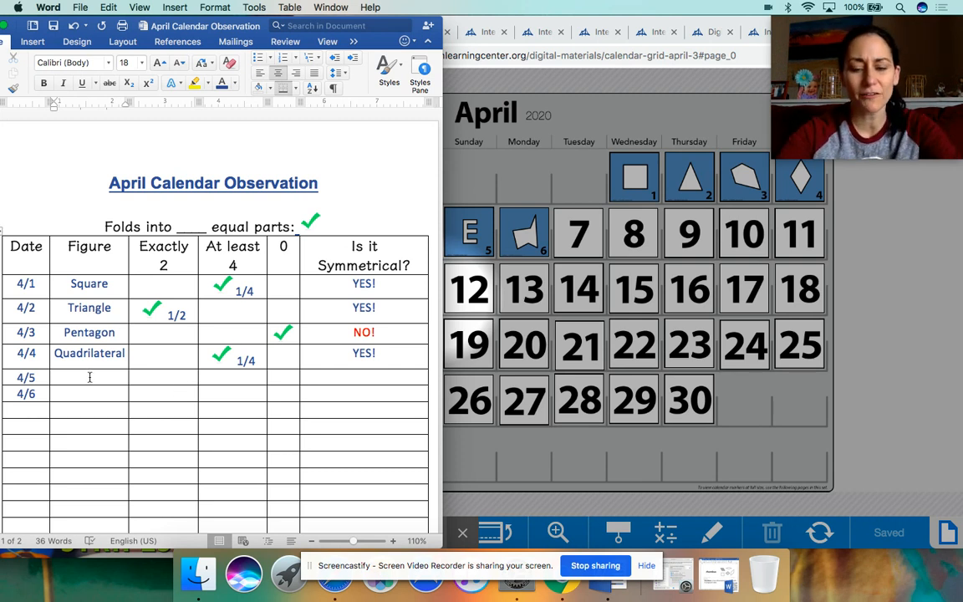
Step: Fill the 4/5 row: 'Letter E', a check with '1/2' under Exactly 2, and 'YES!'
type("Letter E")
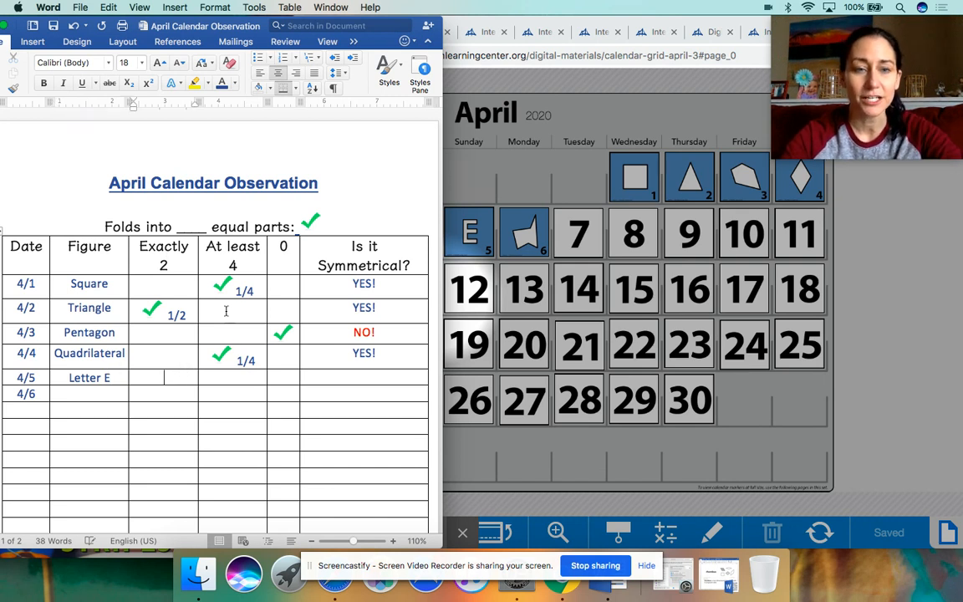
left_click(311, 221)
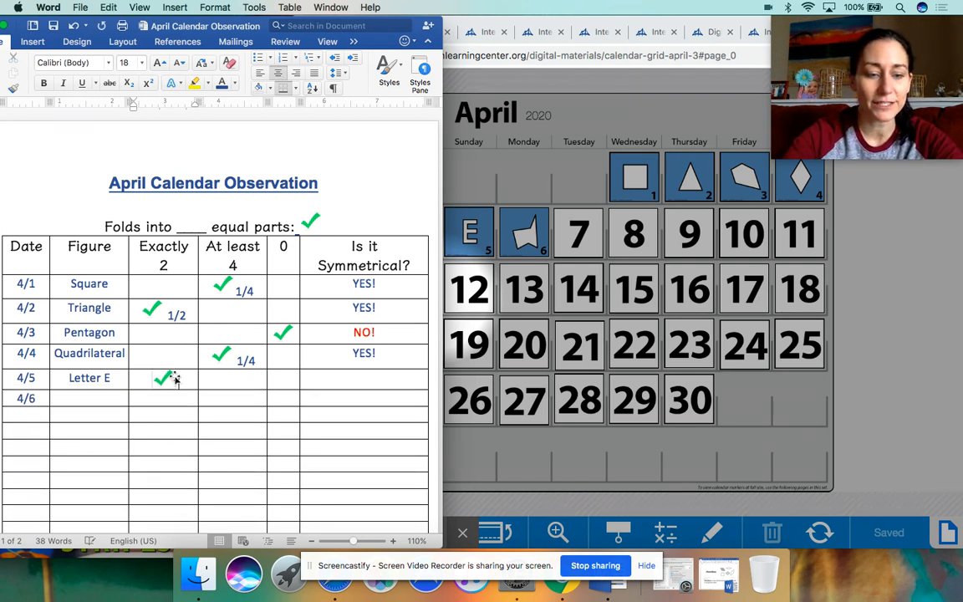
type("1/2")
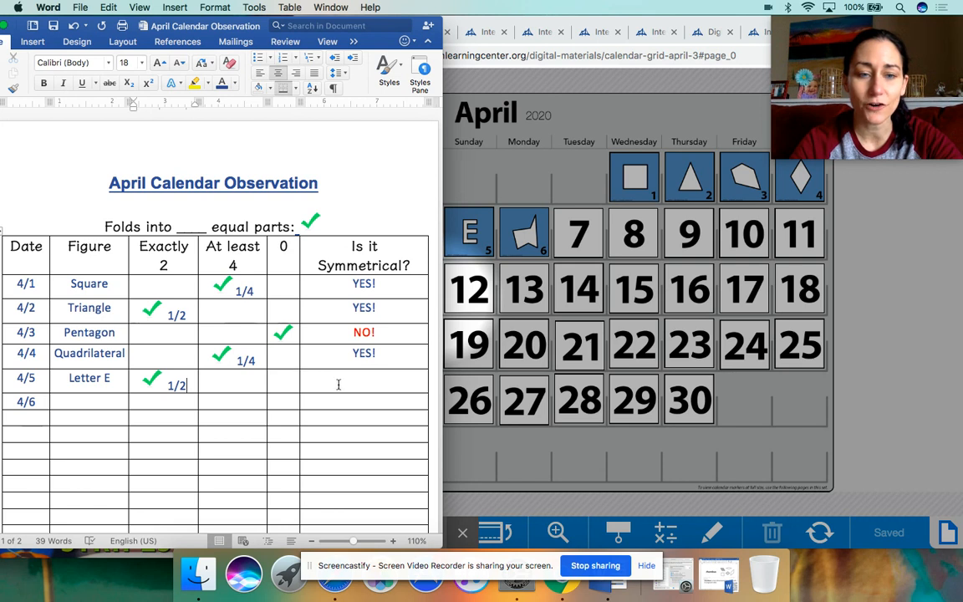
type("Ye")
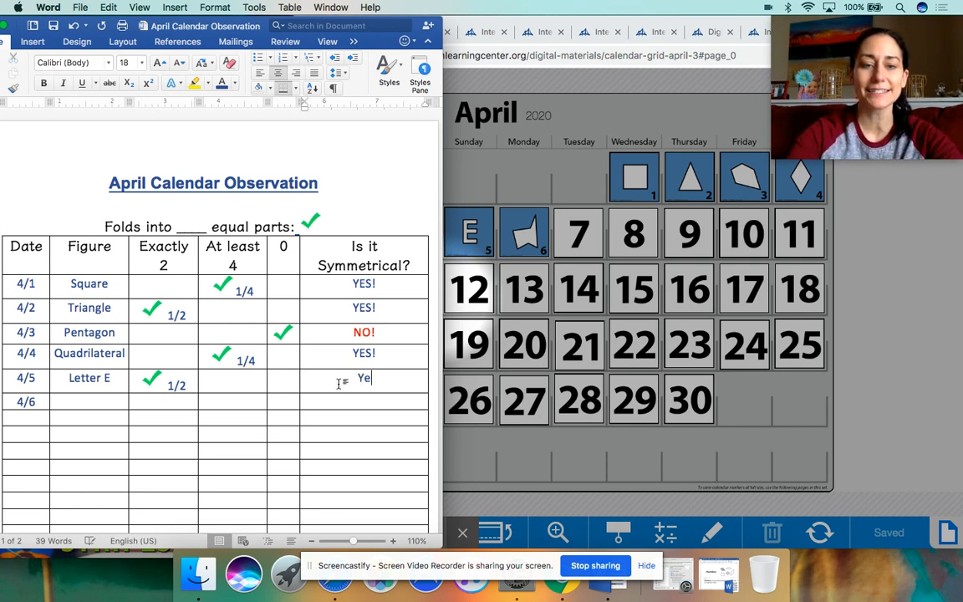
type("S!")
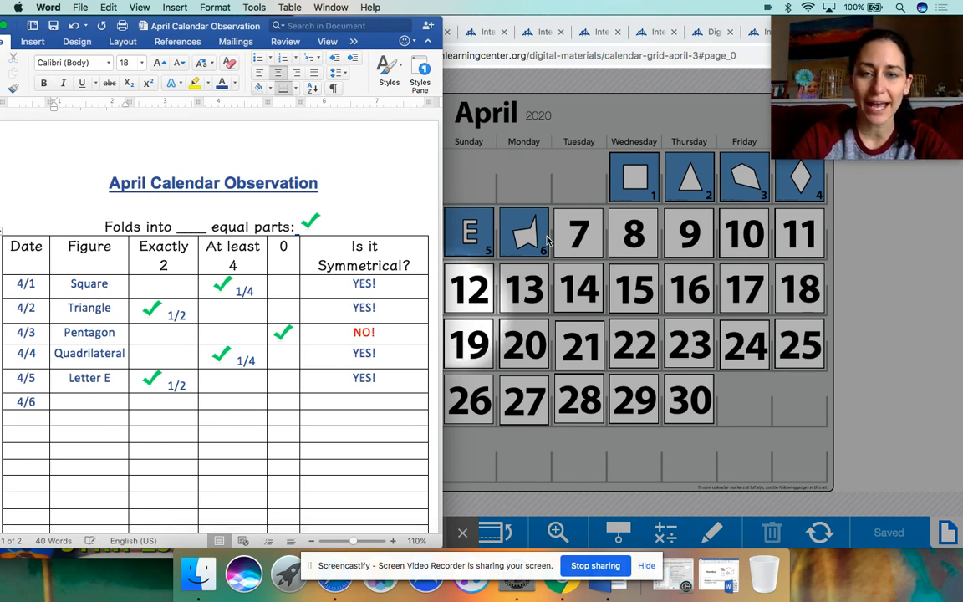
Step: Switch to the April Number Corner document on its rhombus definition page
left_click(89, 402)
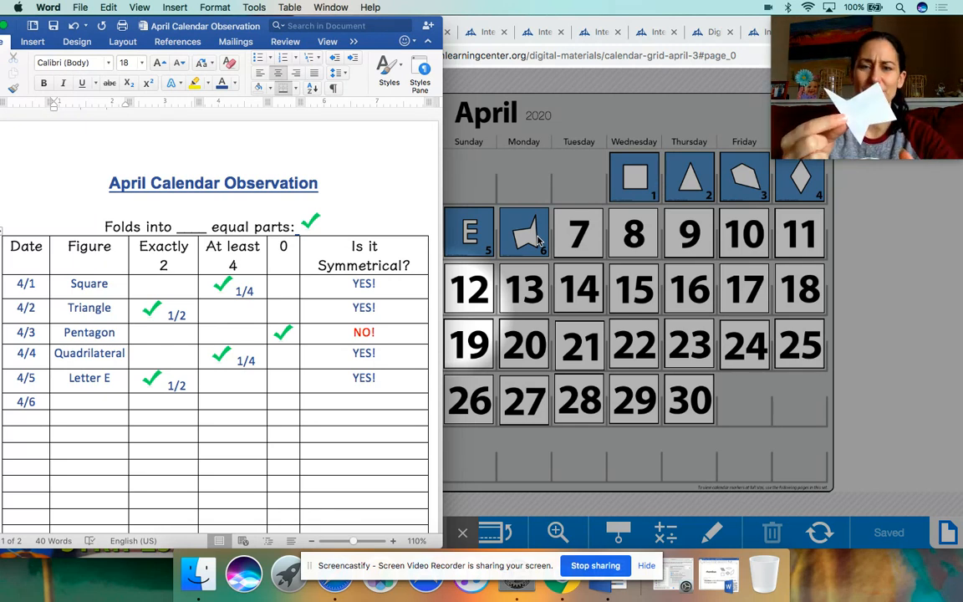
left_click(90, 401)
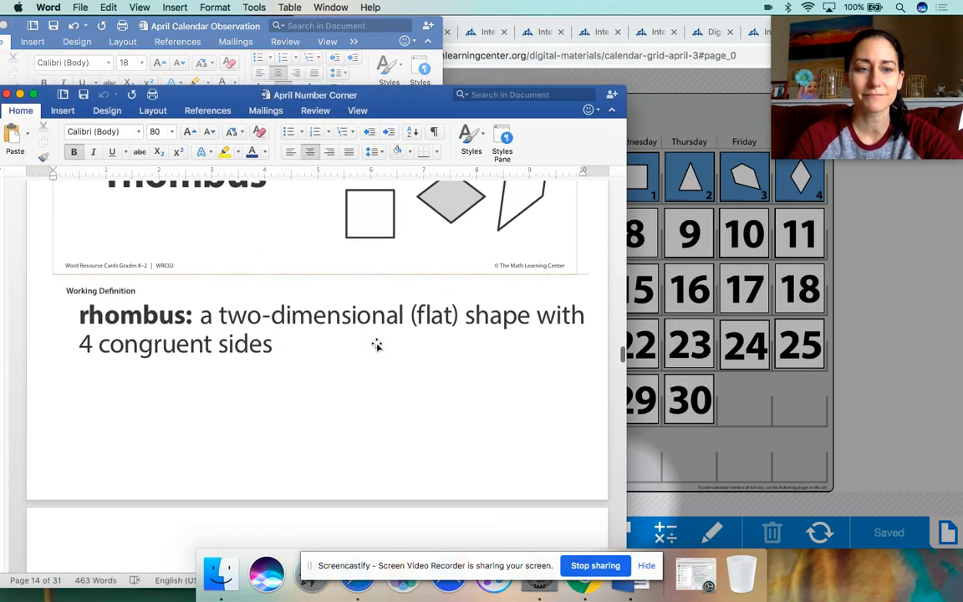
Step: Scroll April Number Corner down to the hexagon card: a flat shape with 6 sides
scroll("down", 3)
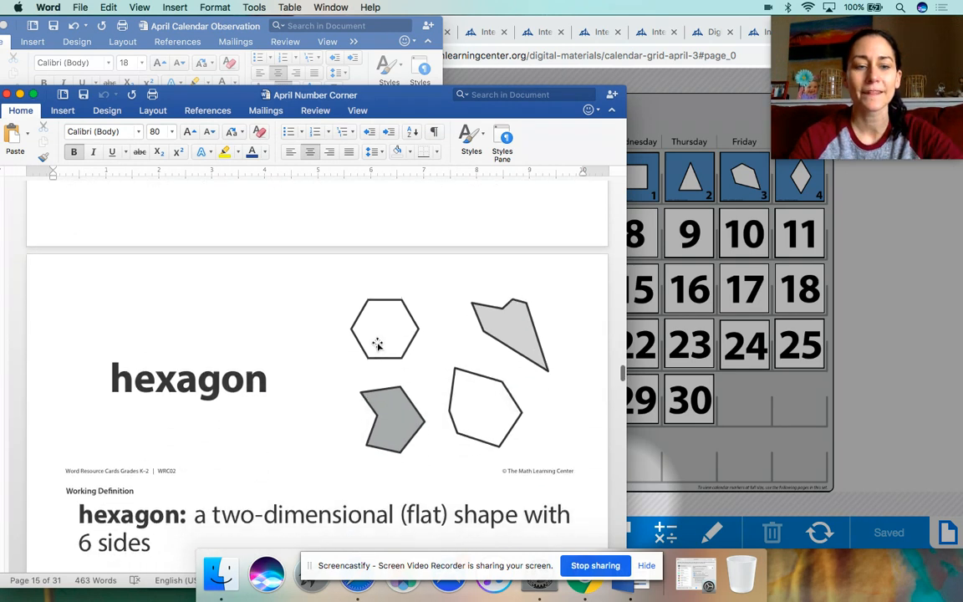
scroll("down", 3)
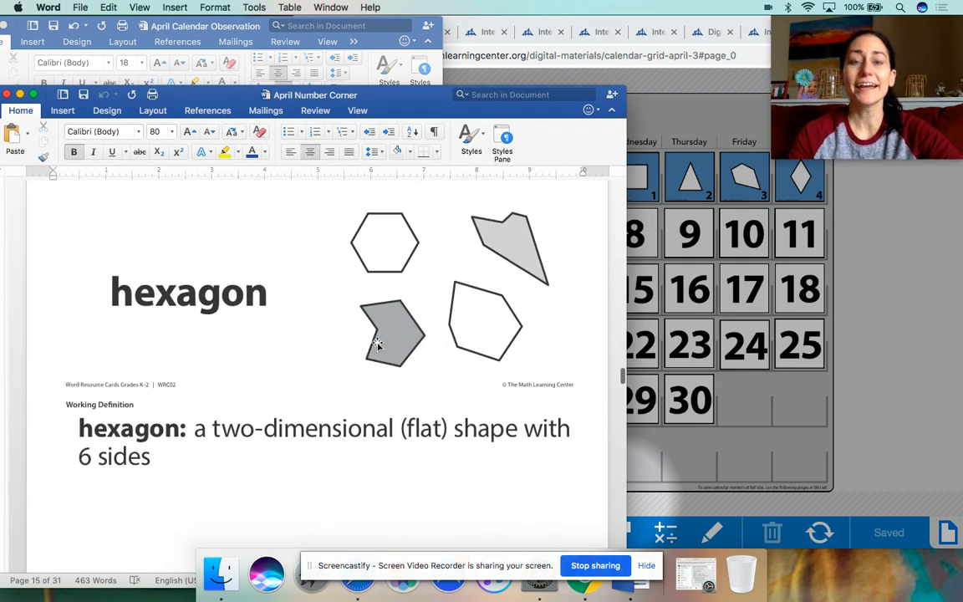
scroll("down", 3)
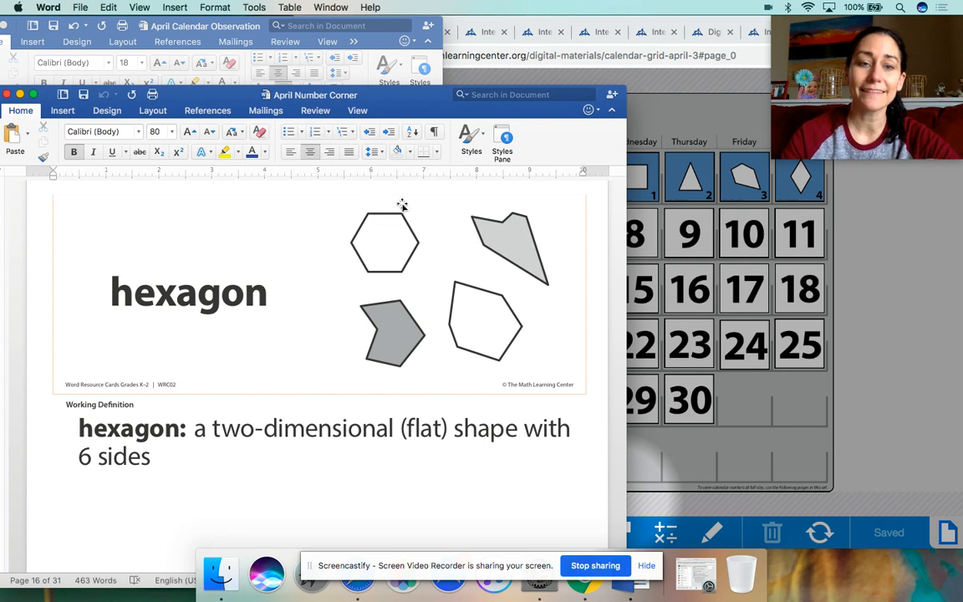
mouse_move(374, 255)
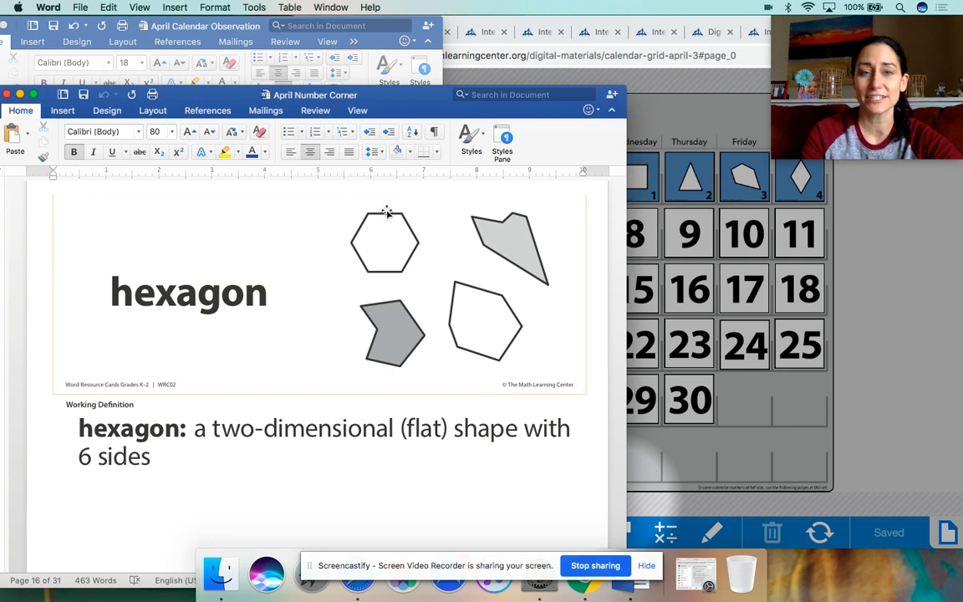
mouse_move(409, 262)
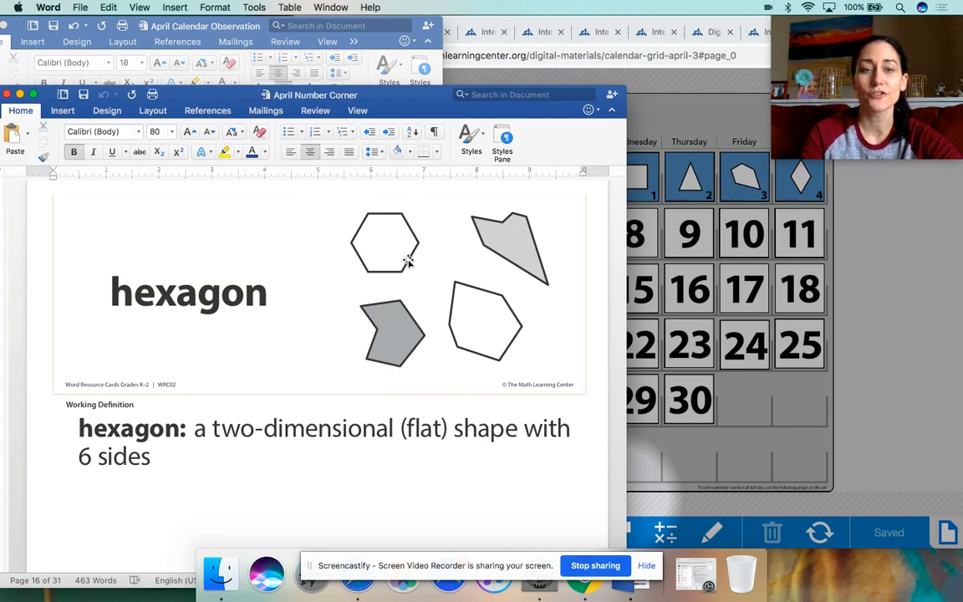
mouse_move(360, 231)
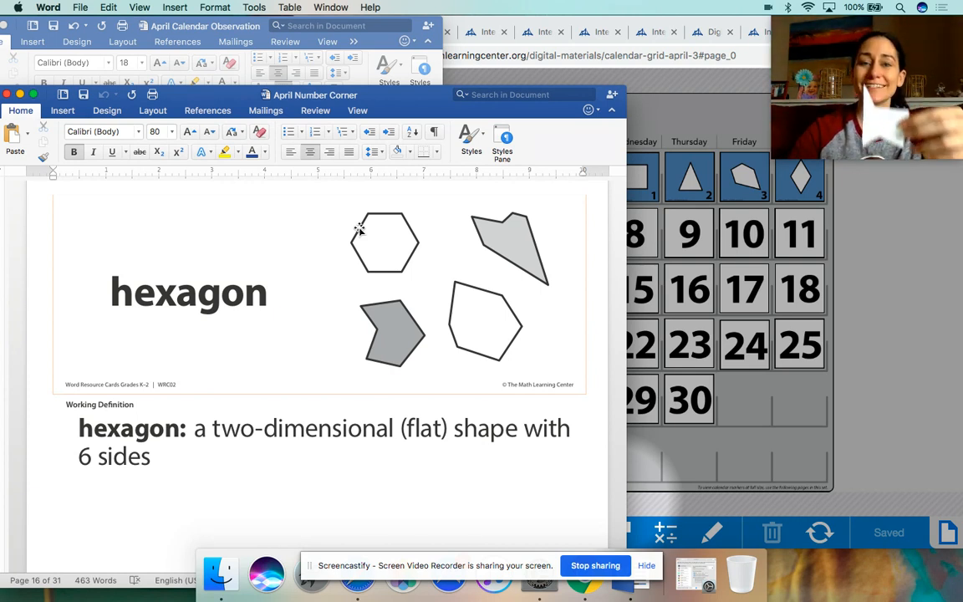
mouse_move(452, 301)
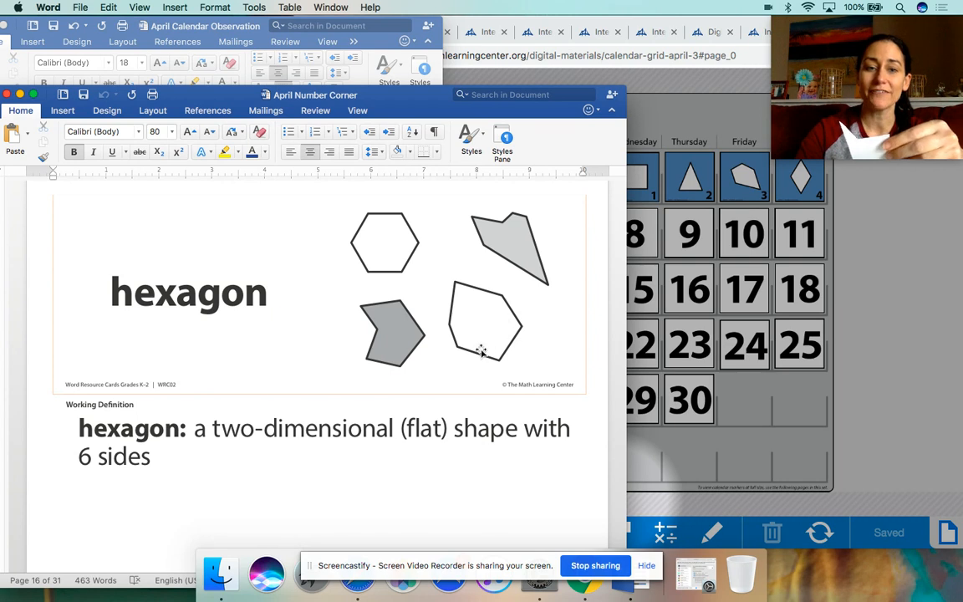
mouse_move(509, 343)
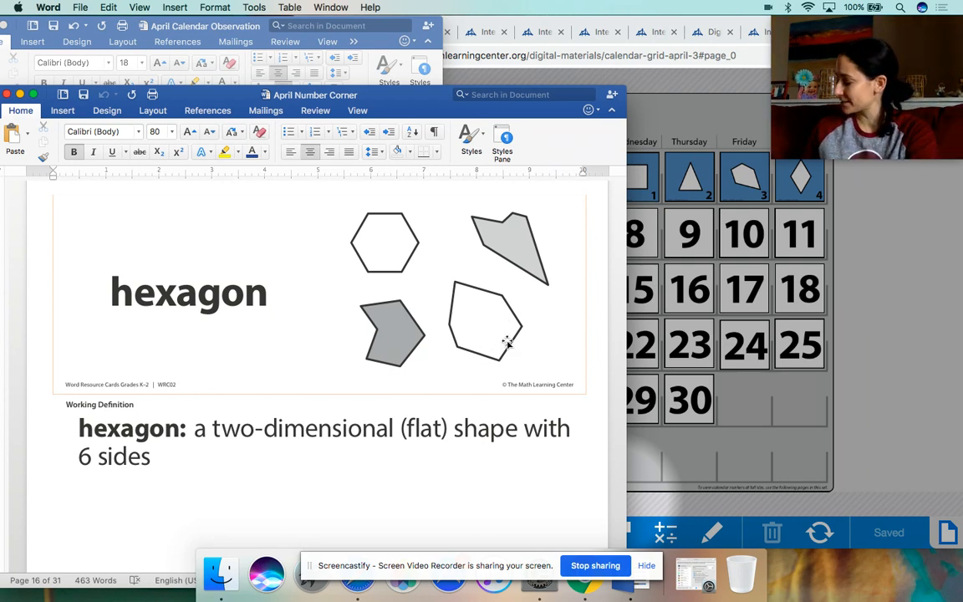
mouse_move(153, 200)
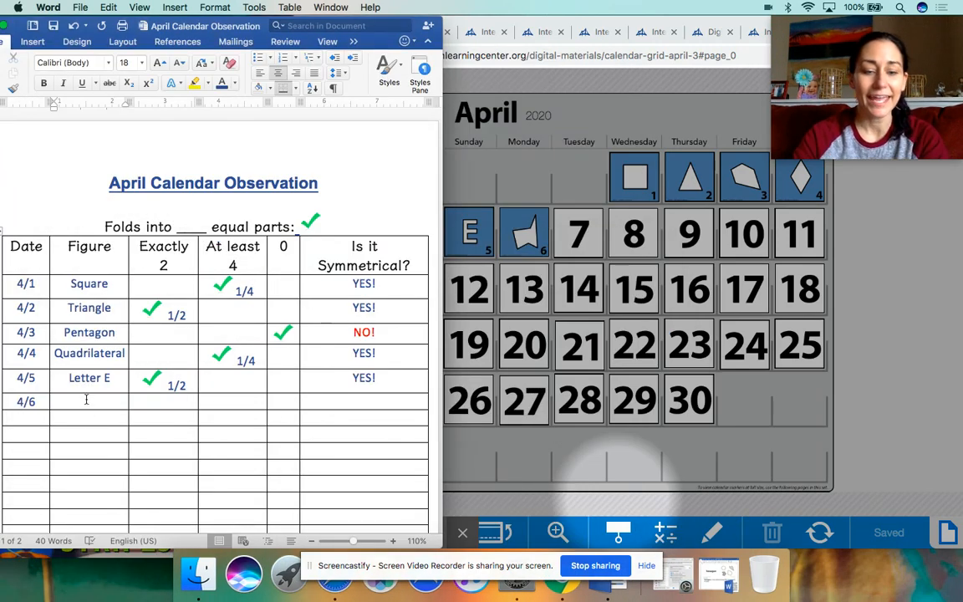
Step: Enter 'Hexagon' as the figure for 4/6
type("Hex")
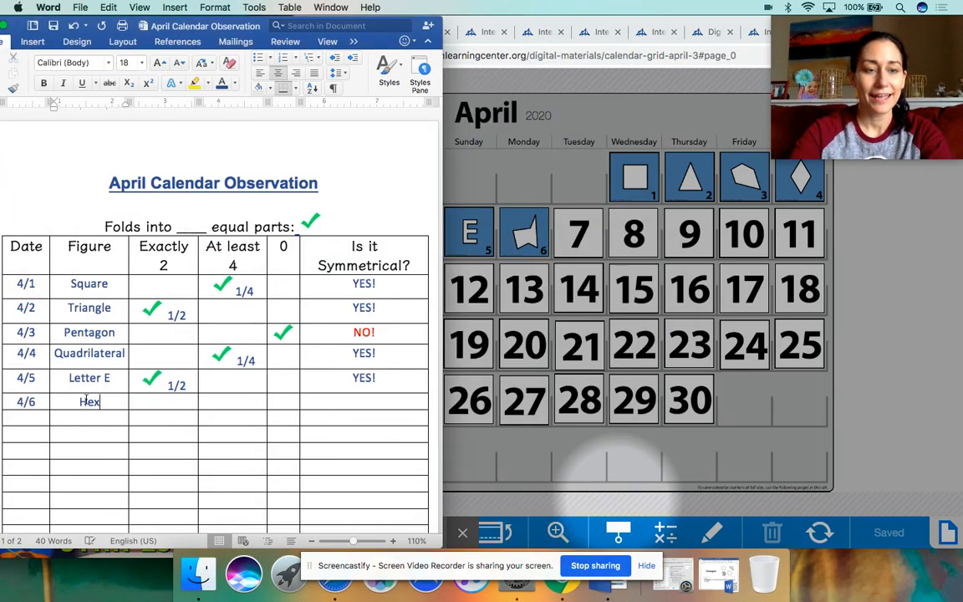
type("agon")
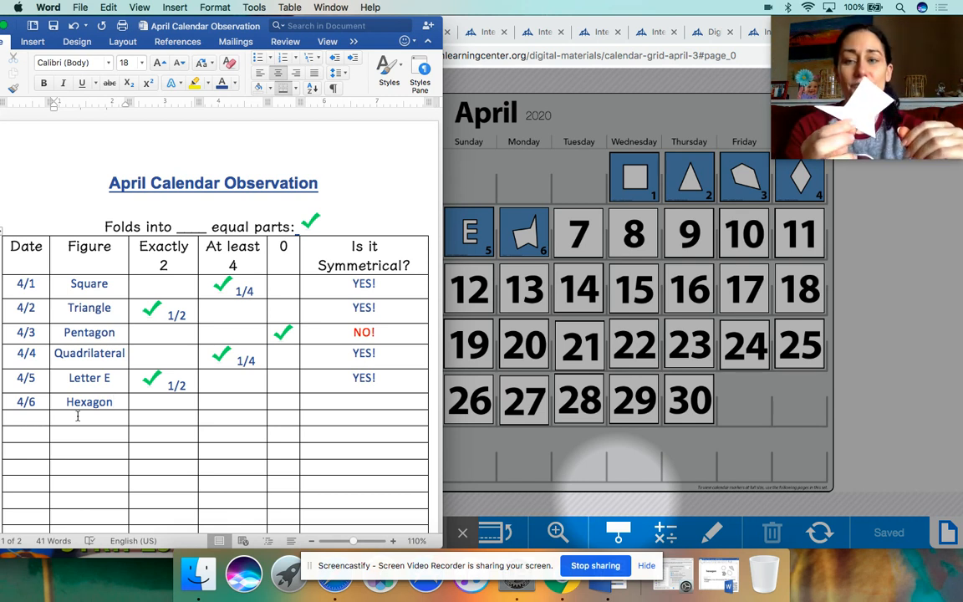
left_click(90, 403)
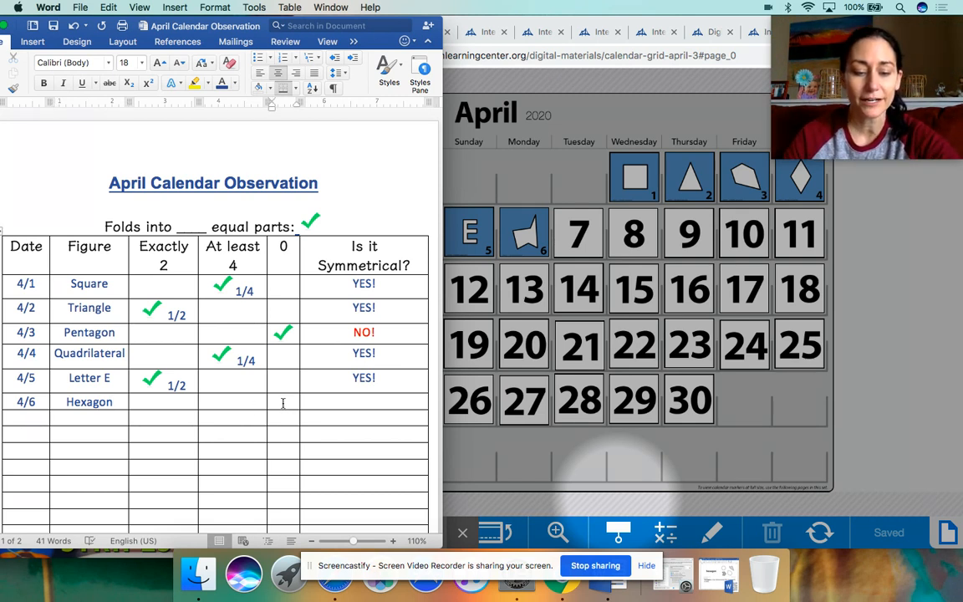
Step: Check the 0 column for 4/6, enter 'NO!' for symmetry, and select it to recolor
left_click(282, 402)
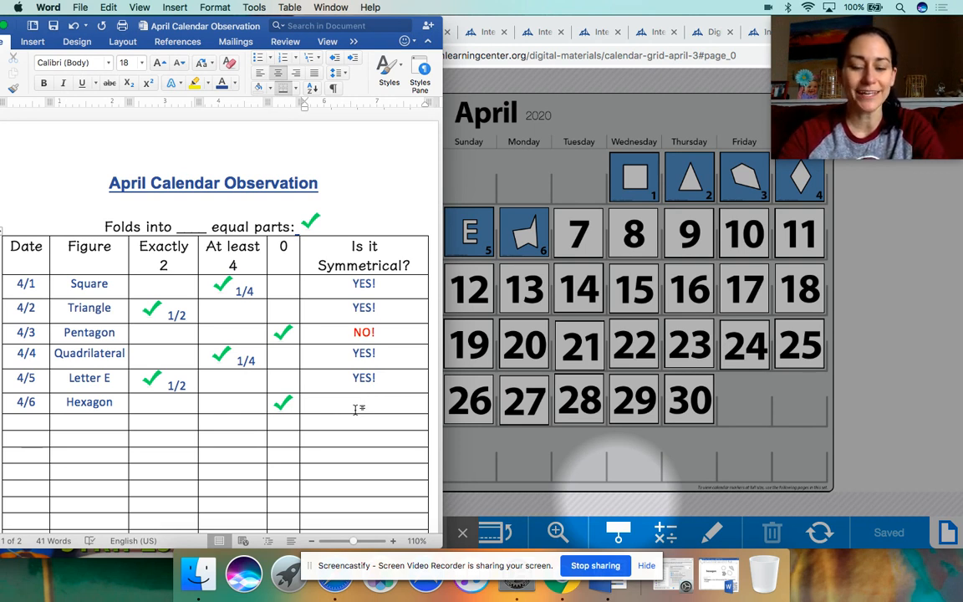
type("NO!")
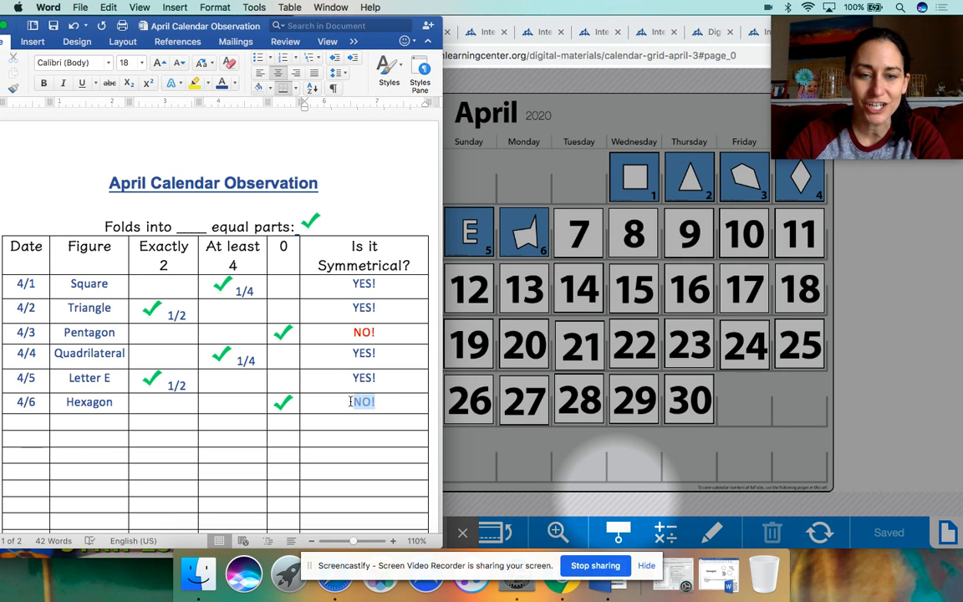
double_click(362, 403)
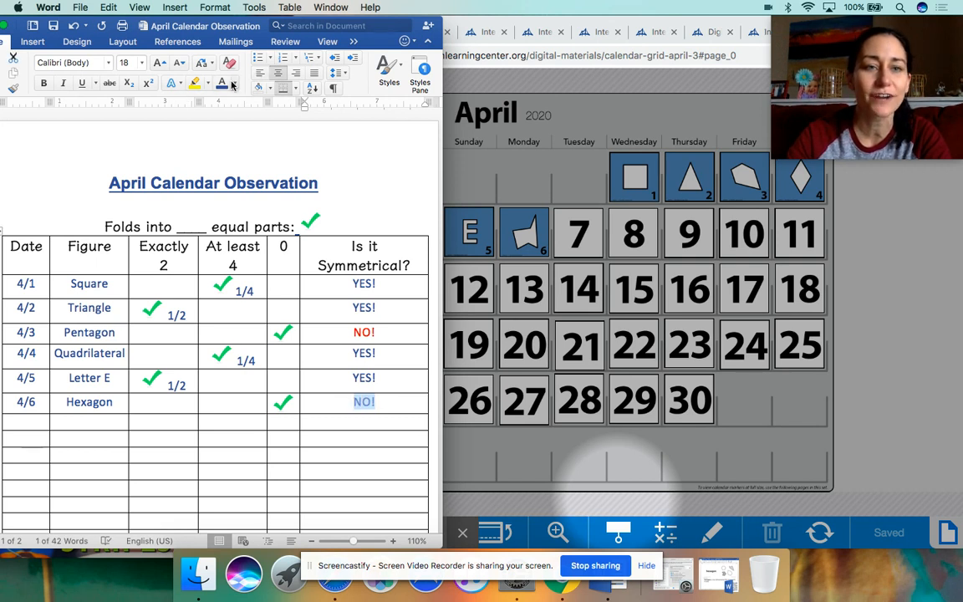
left_click(223, 83)
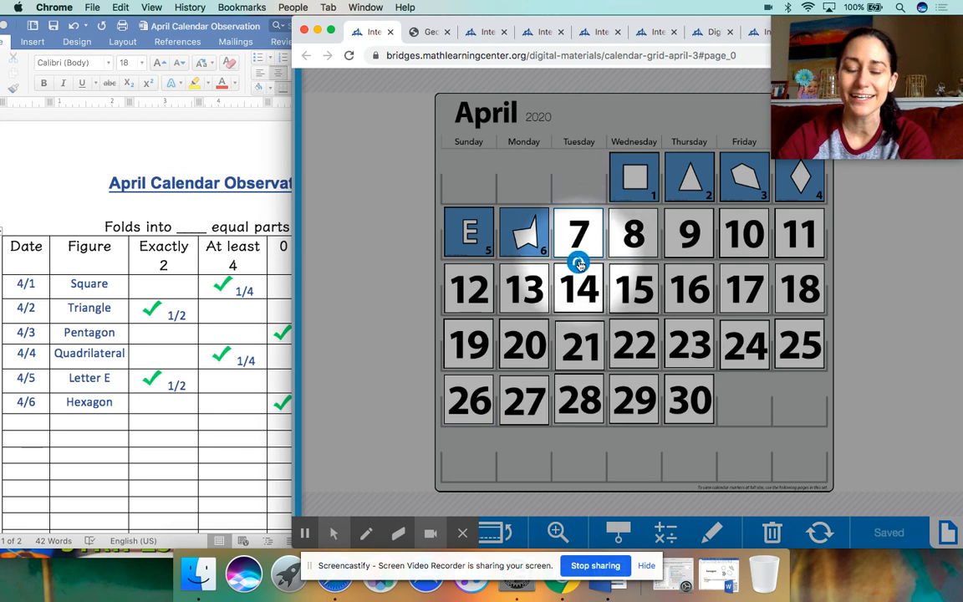
Step: Flip day 7's calendar card to reveal its rectangle shape
left_click(579, 233)
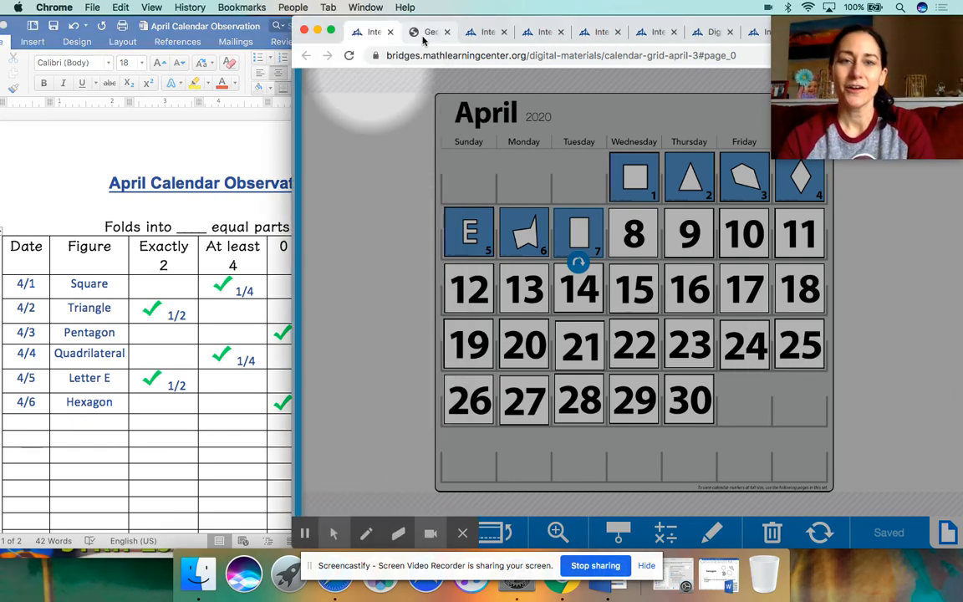
Step: Switch to the Geoboard with the rhombus, letter E and hexagon, using the straight yellow line tool
left_click(429, 32)
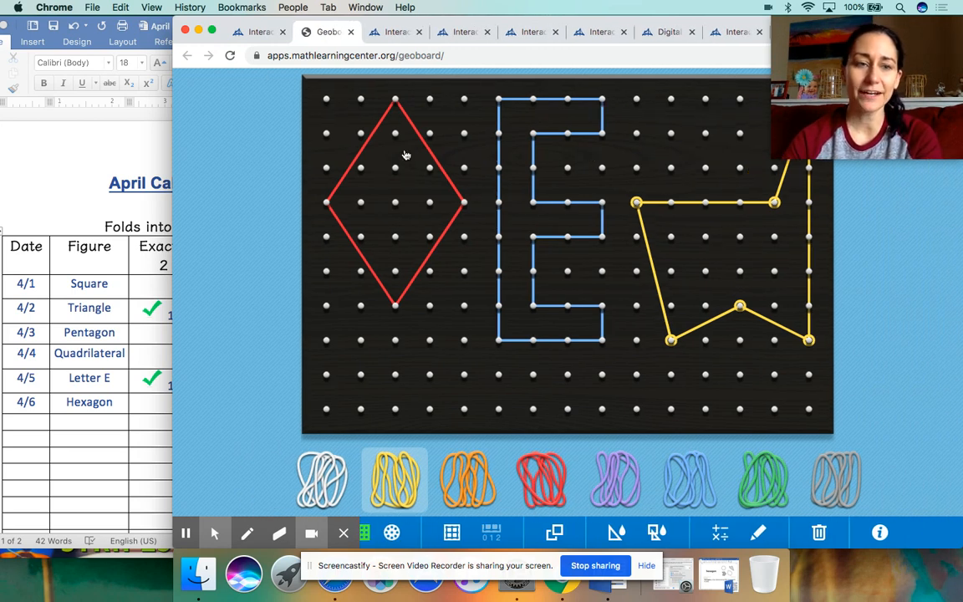
mouse_move(402, 167)
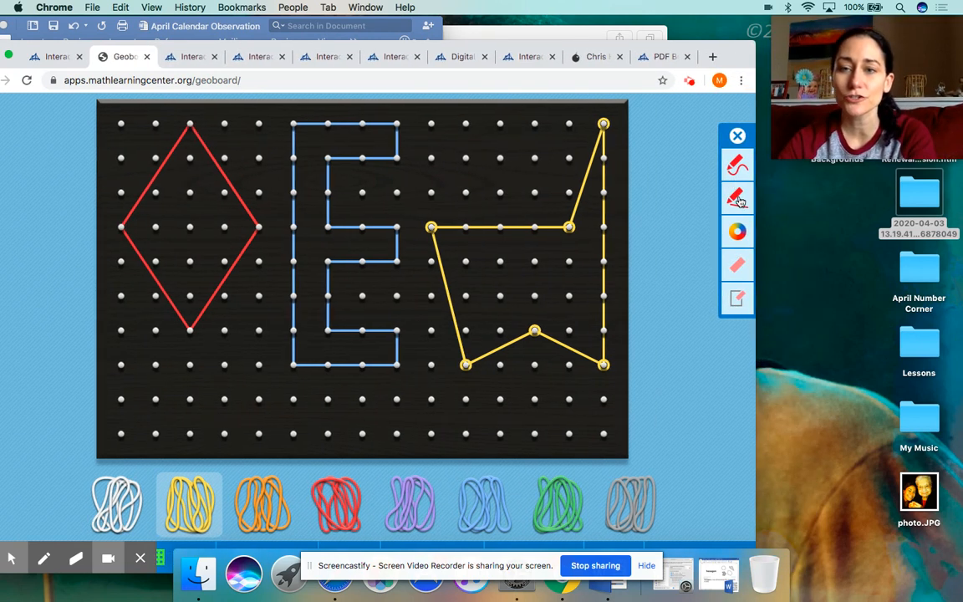
left_click(737, 198)
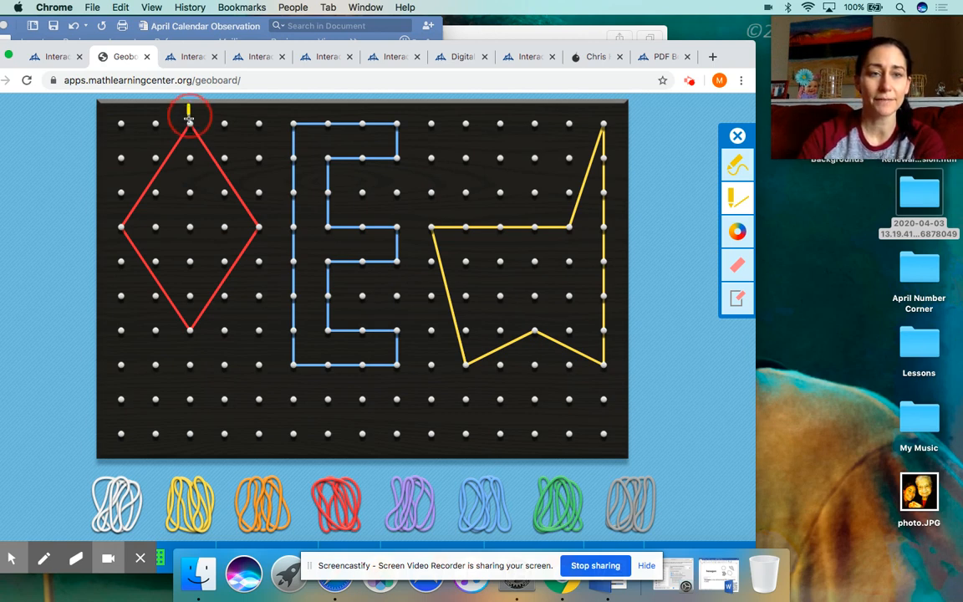
Step: Draw vertical and horizontal yellow lines through the rhombus and a horizontal line across the E
left_click_drag(189, 115, 189, 321)
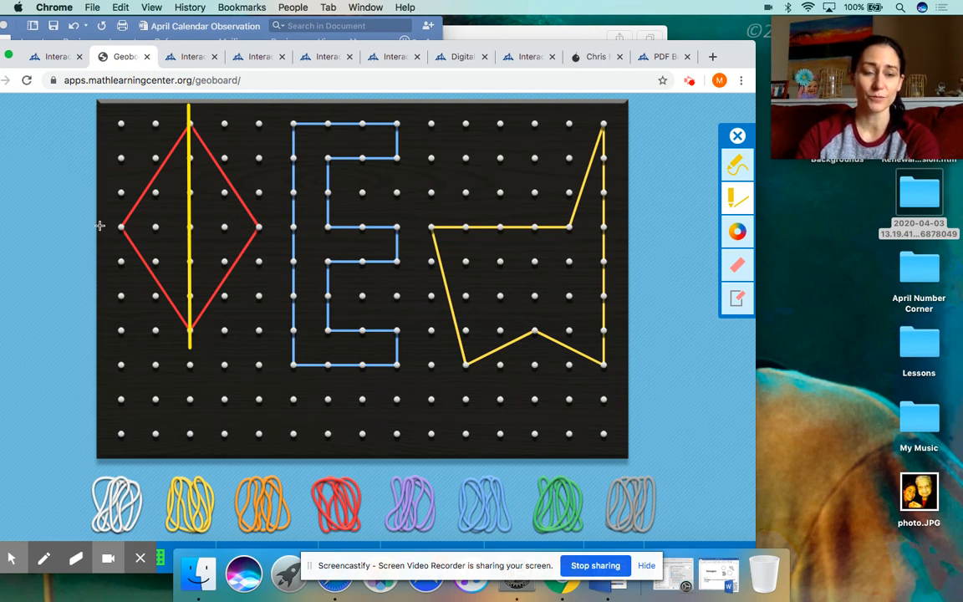
left_click_drag(121, 225, 238, 232)
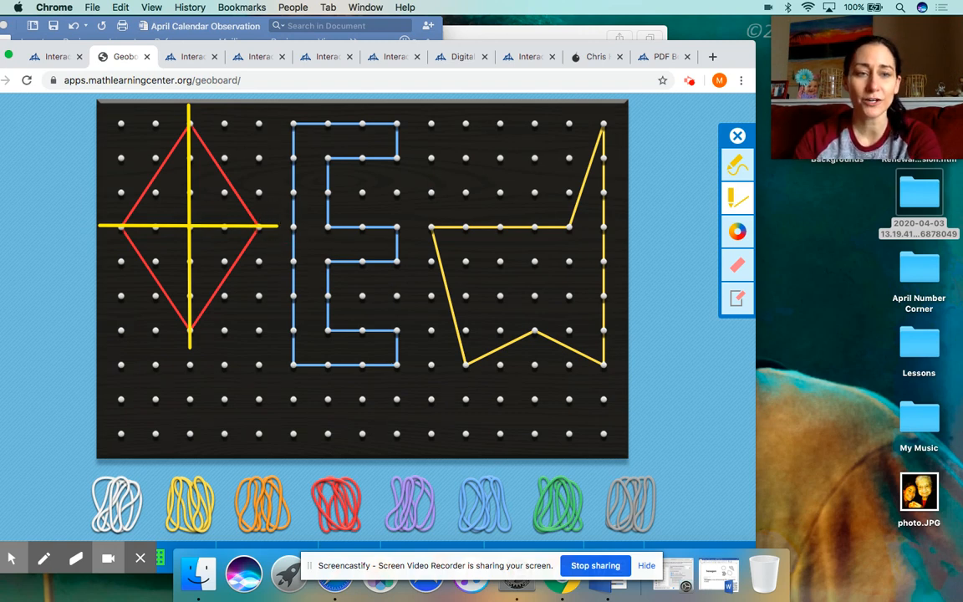
mouse_move(309, 316)
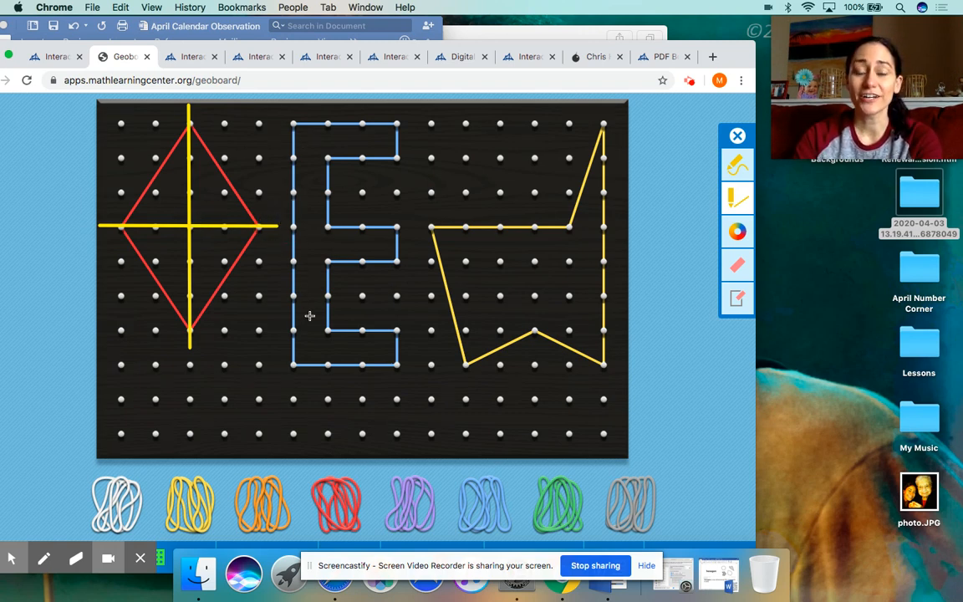
mouse_move(276, 240)
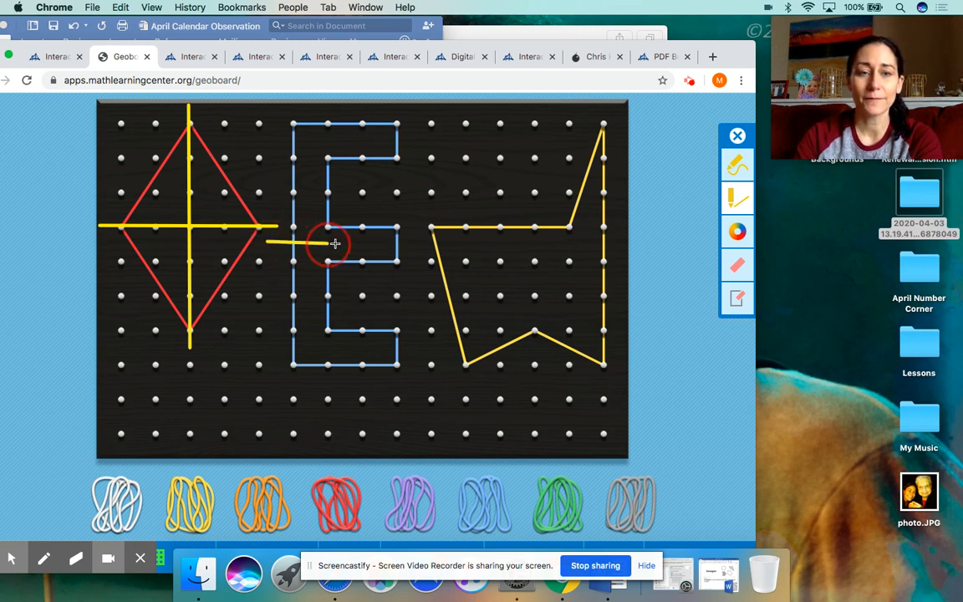
left_click_drag(335, 244, 409, 244)
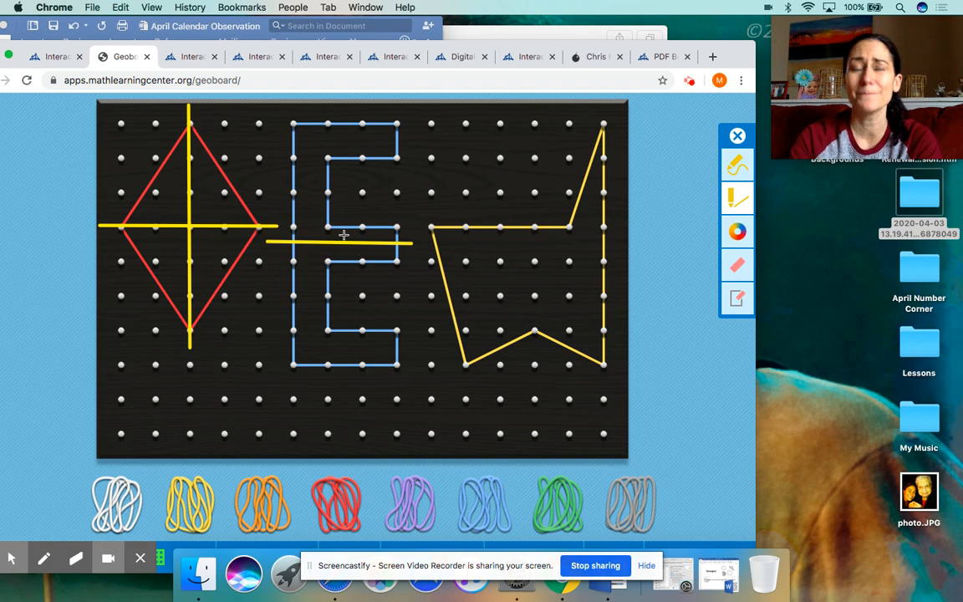
mouse_move(388, 219)
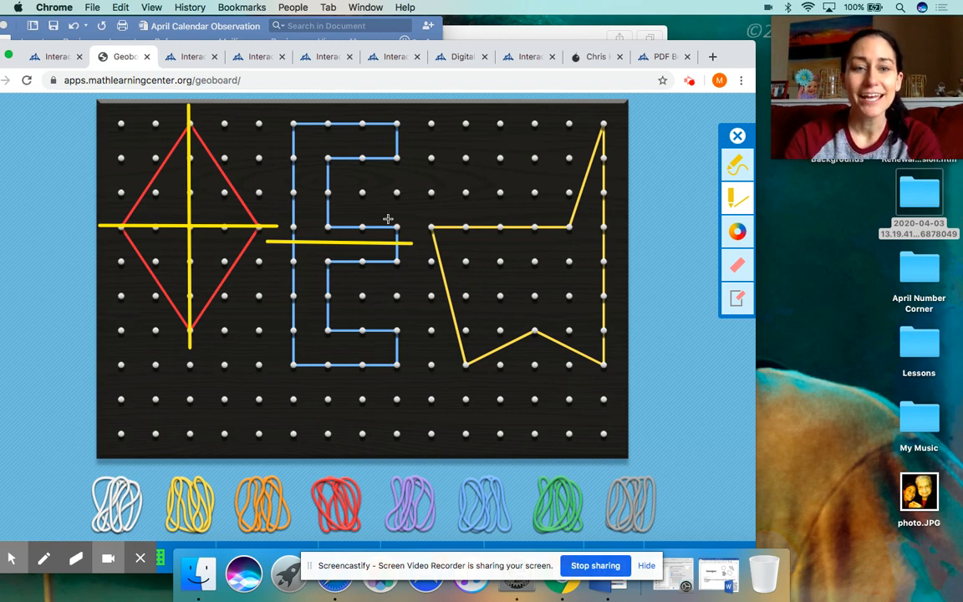
mouse_move(511, 318)
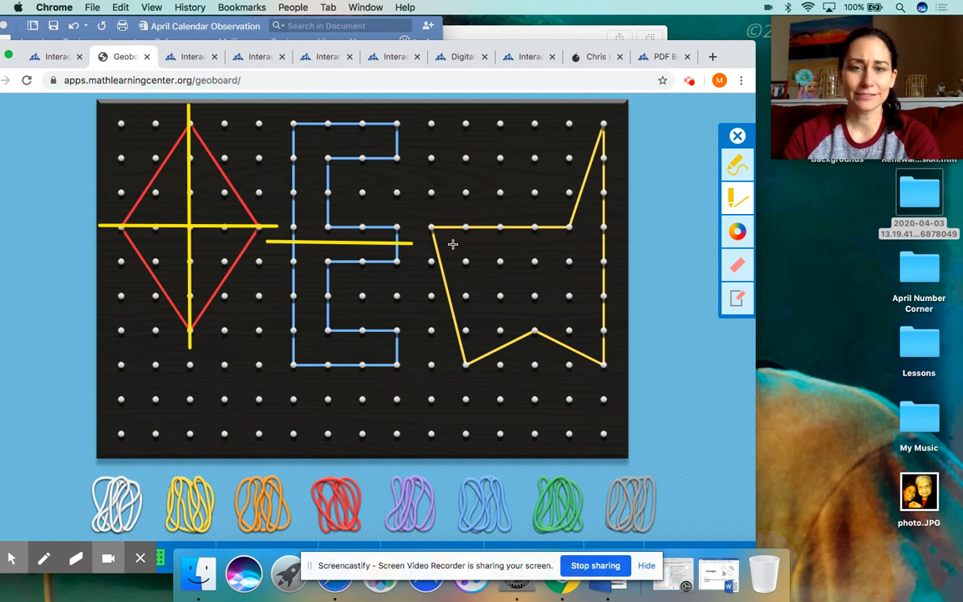
mouse_move(583, 268)
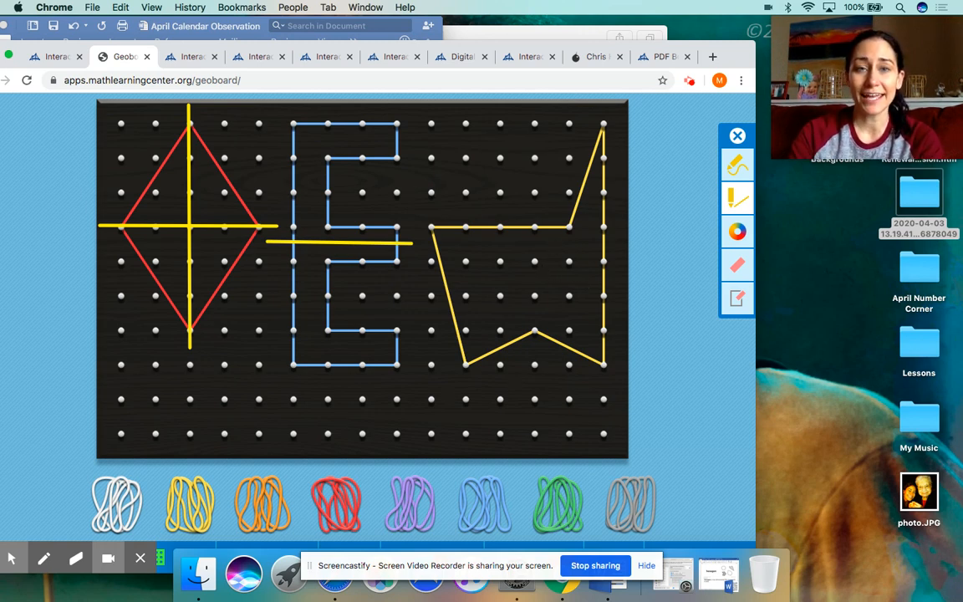
mouse_move(188, 263)
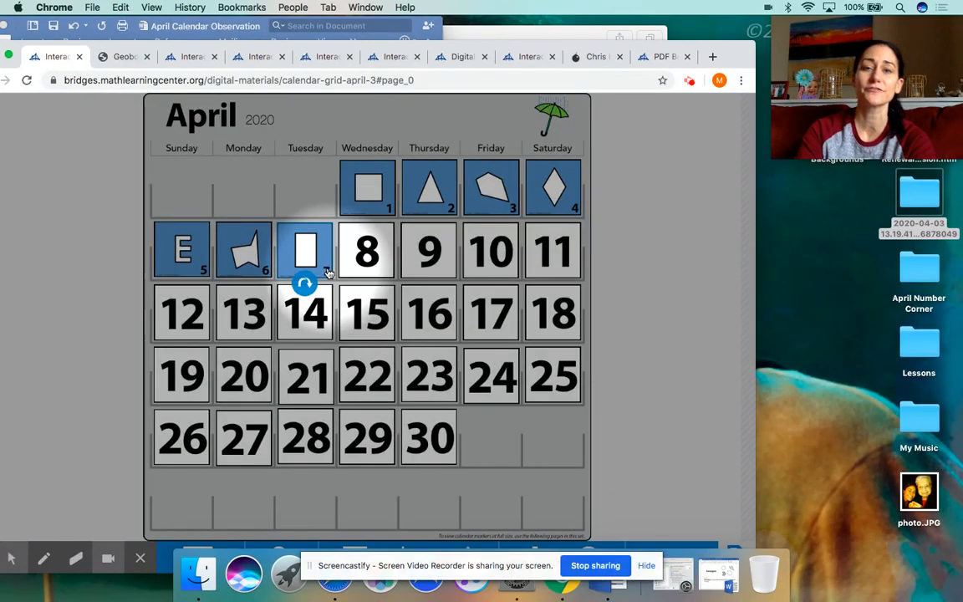
left_click(305, 249)
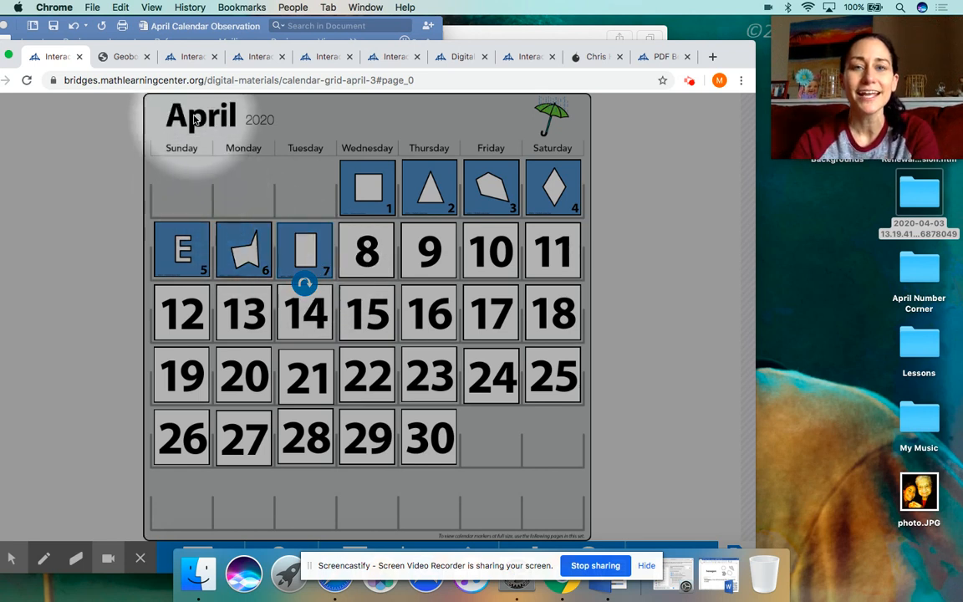
mouse_move(140, 71)
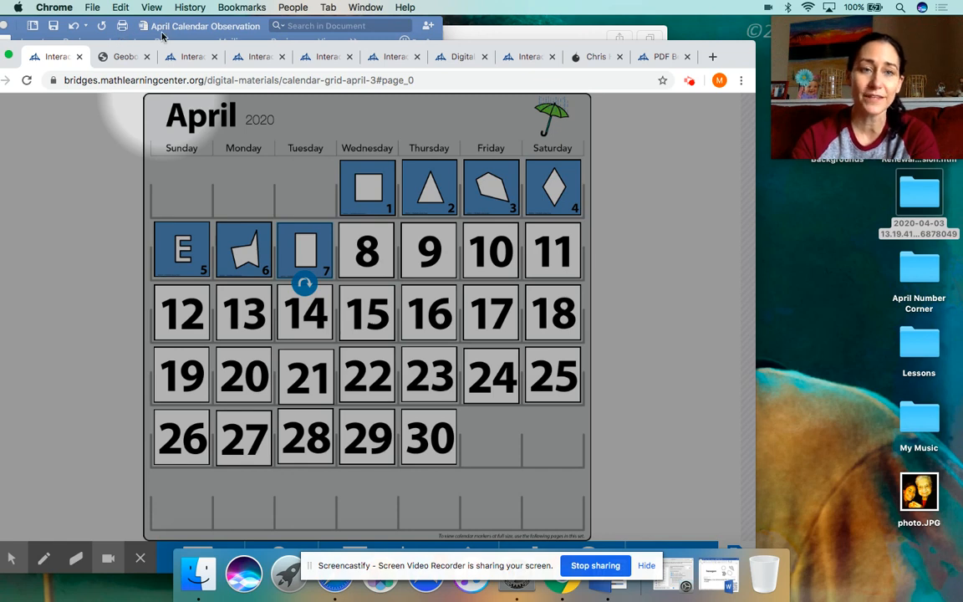
left_click(121, 56)
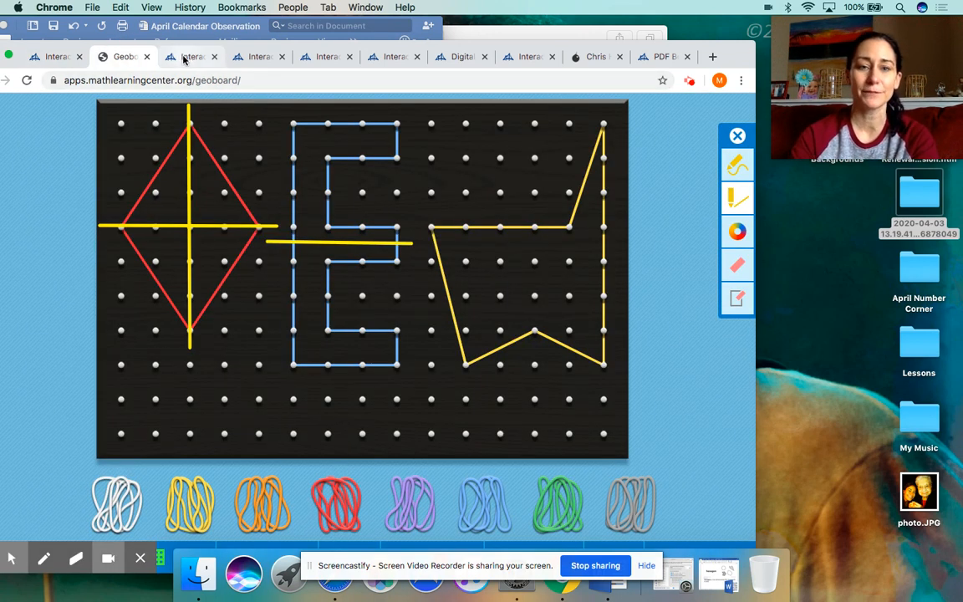
left_click(191, 56)
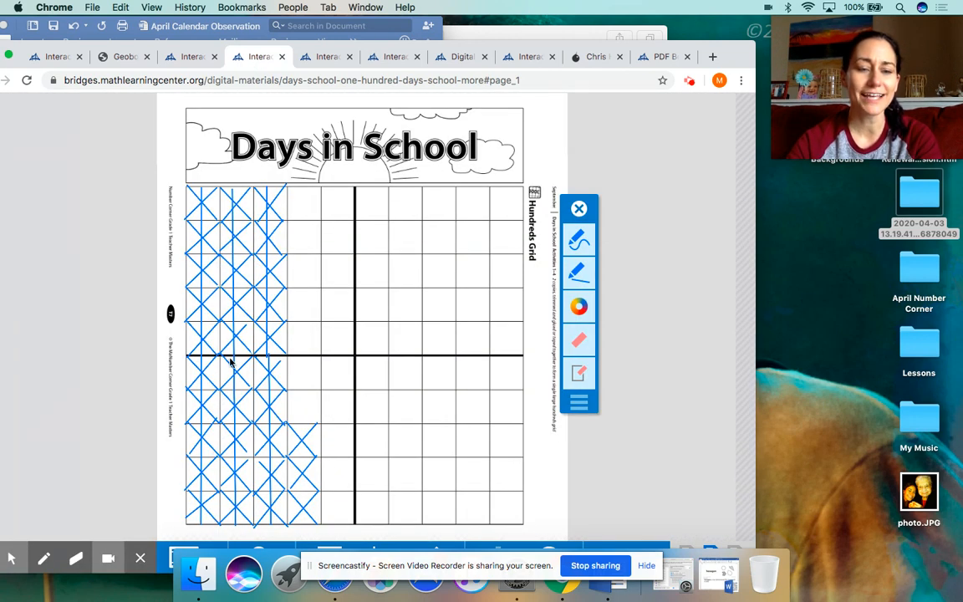
mouse_move(274, 381)
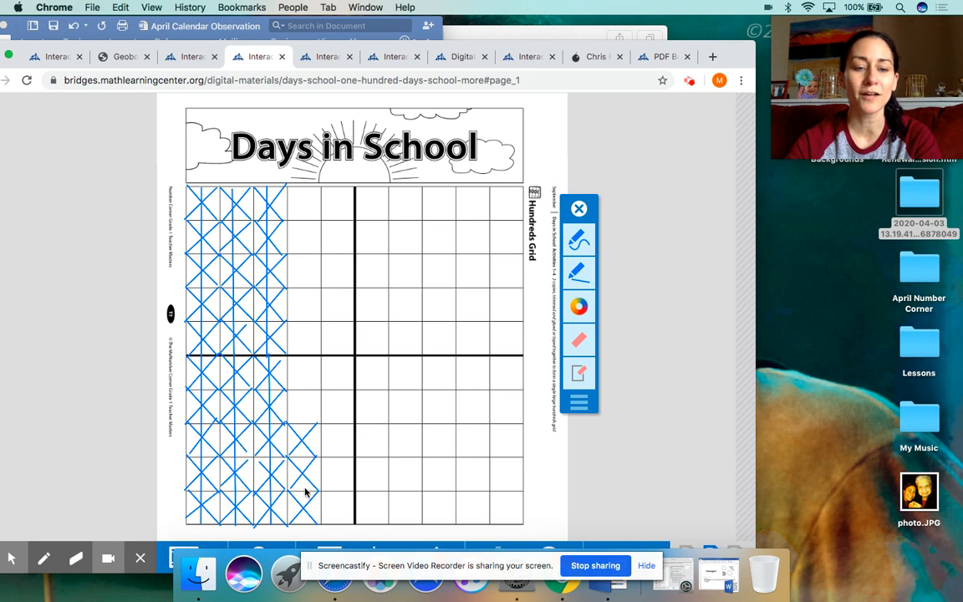
mouse_move(304, 443)
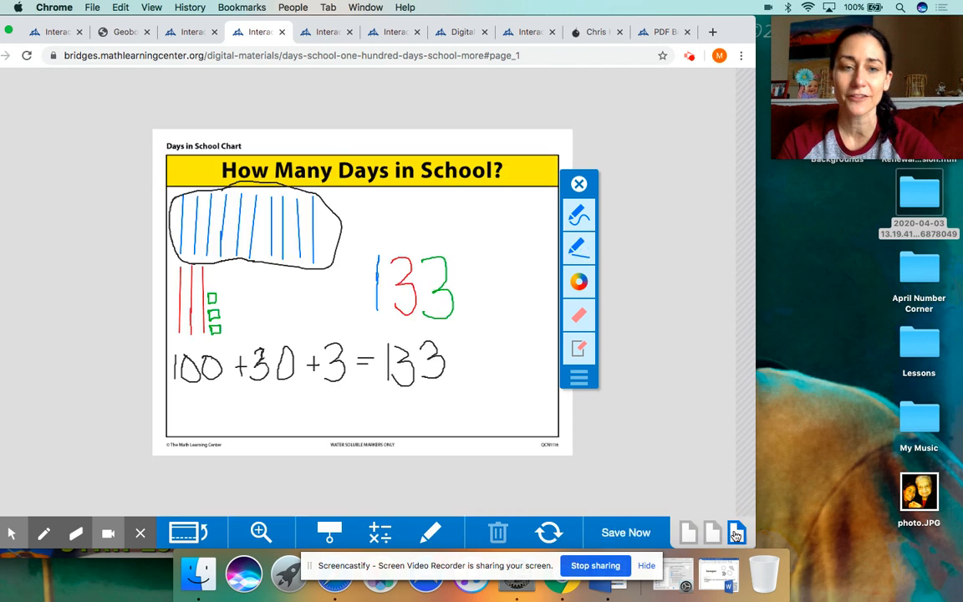
Step: On the Days in School chart, erase the final 3 of 133 and draw a green 4
left_click(579, 281)
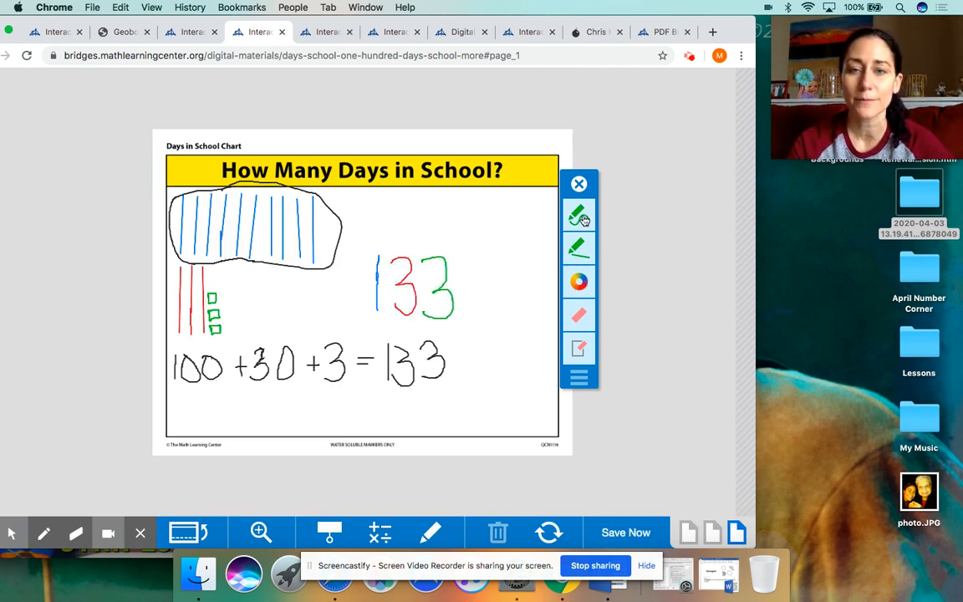
left_click(579, 216)
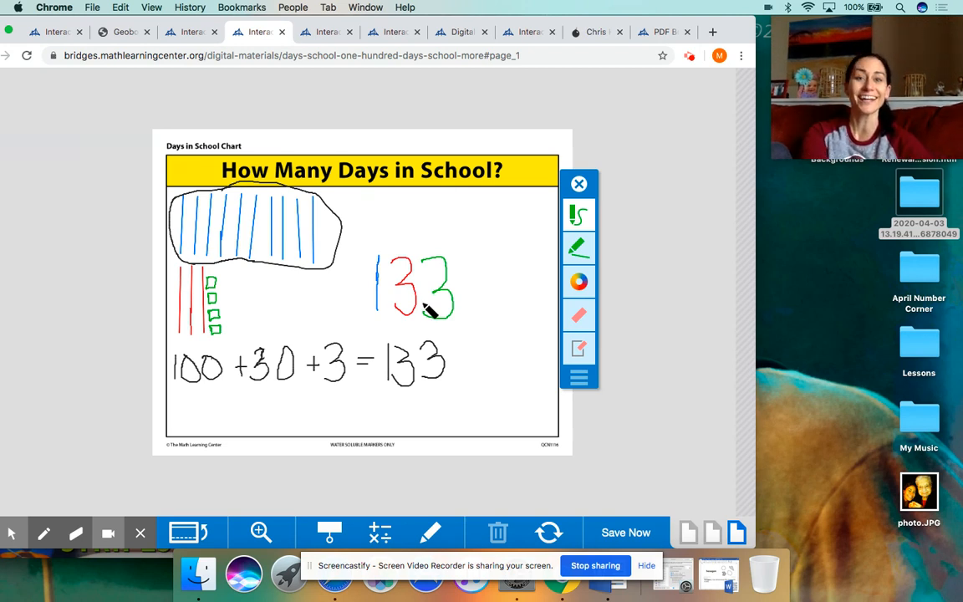
left_click(625, 533)
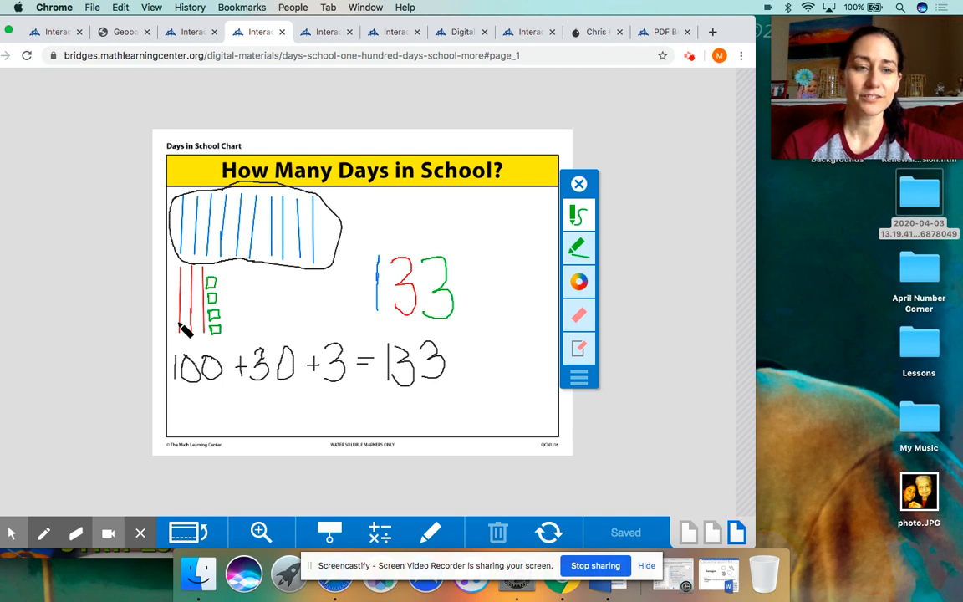
mouse_move(231, 337)
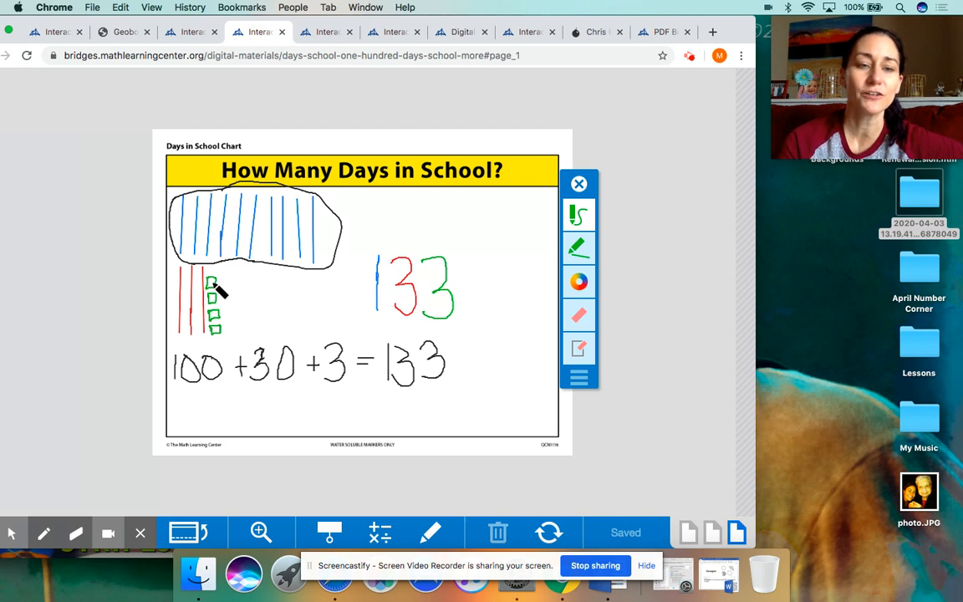
mouse_move(383, 316)
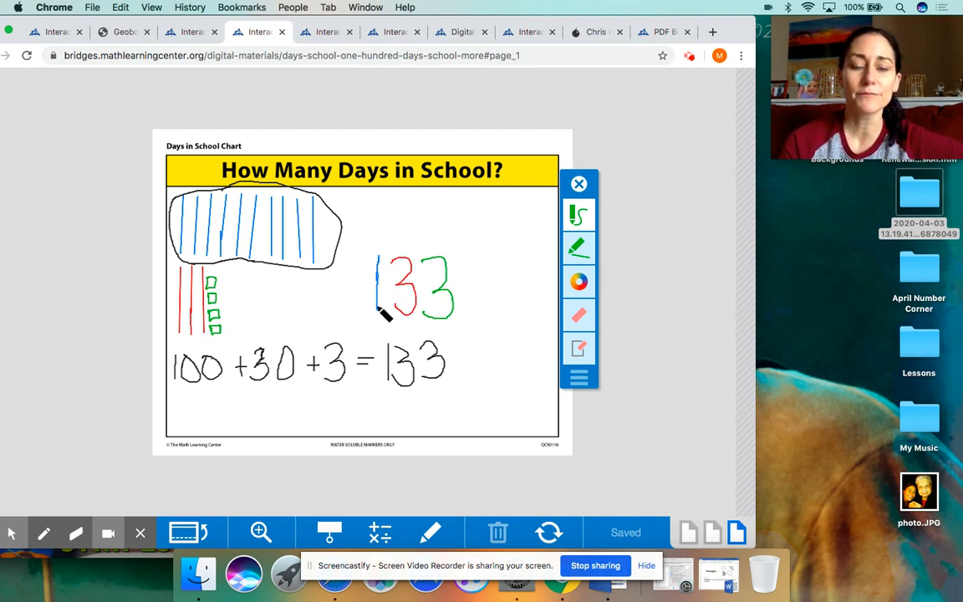
mouse_move(448, 338)
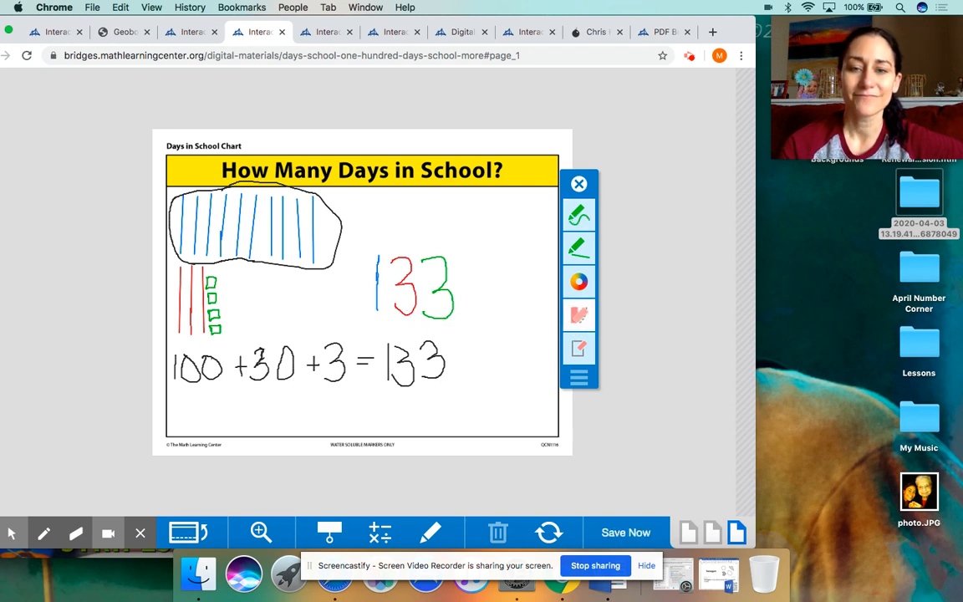
left_click_drag(435, 259, 451, 272)
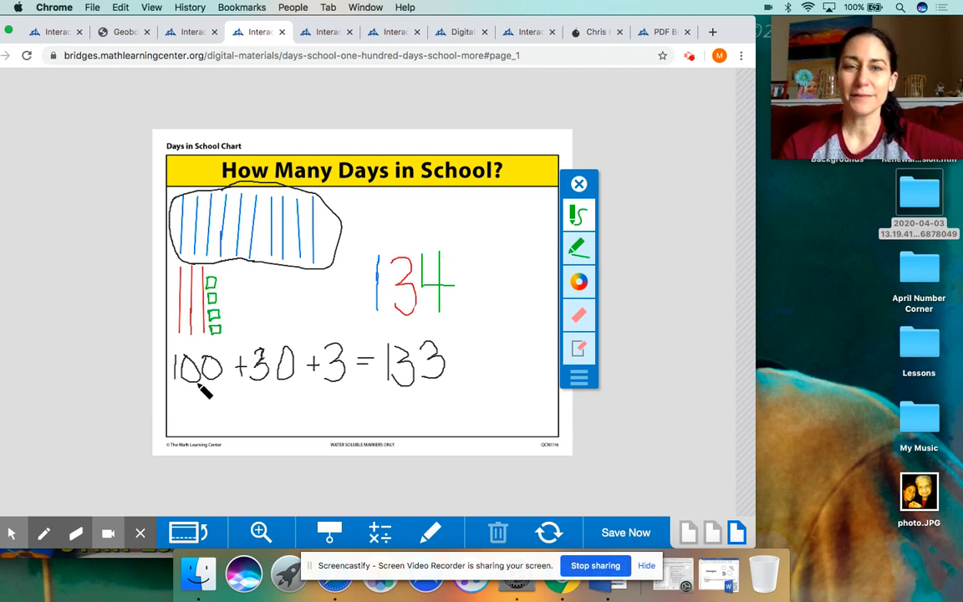
left_click(626, 533)
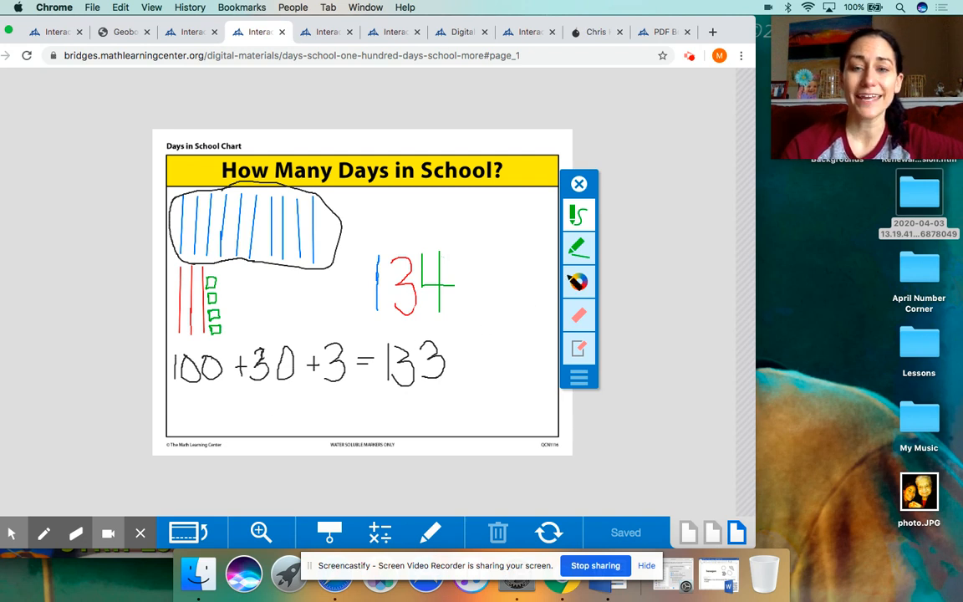
Step: Switch to black ink and cross out the 30 and 3 in the old equation
left_click(579, 249)
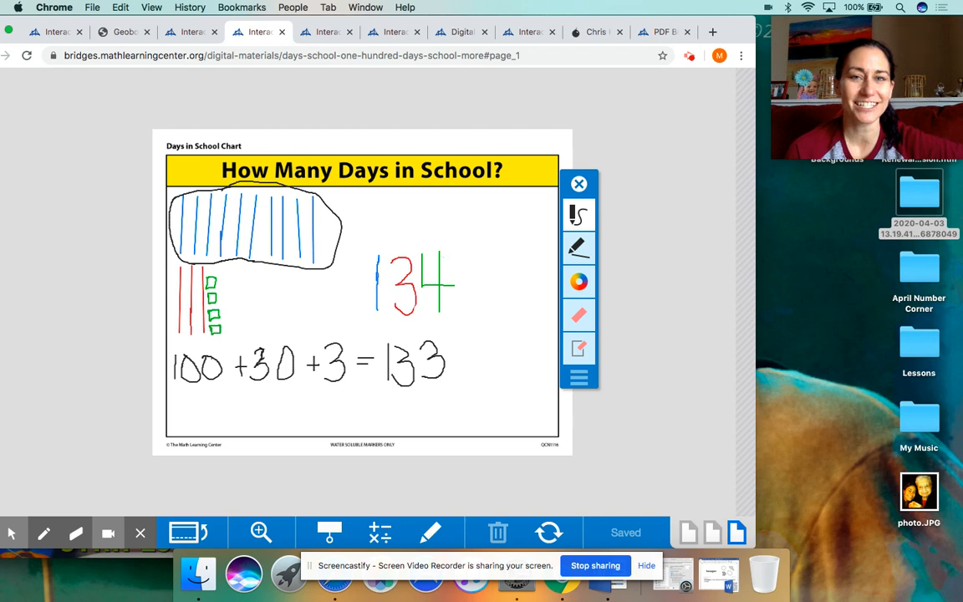
mouse_move(194, 400)
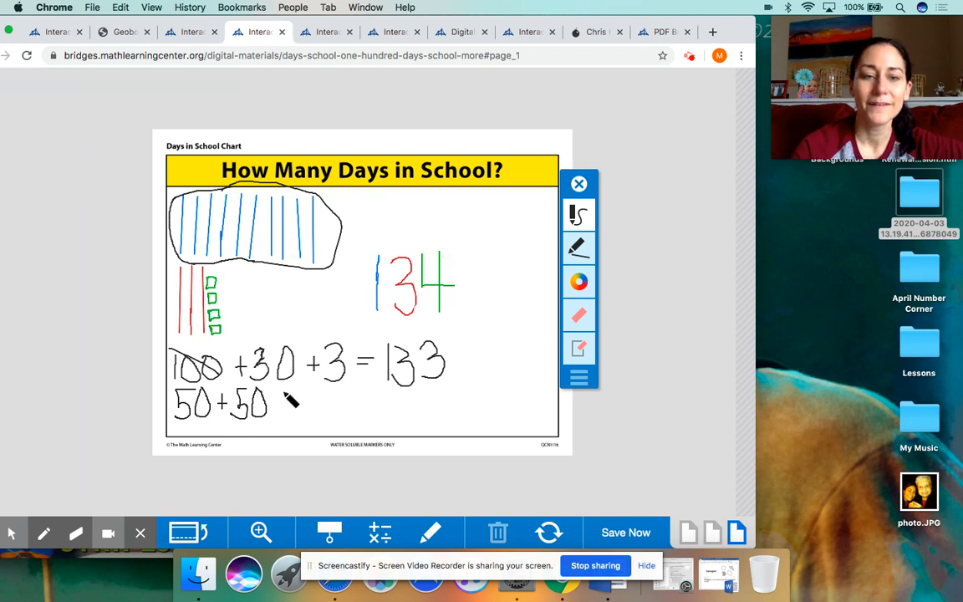
left_click(289, 404)
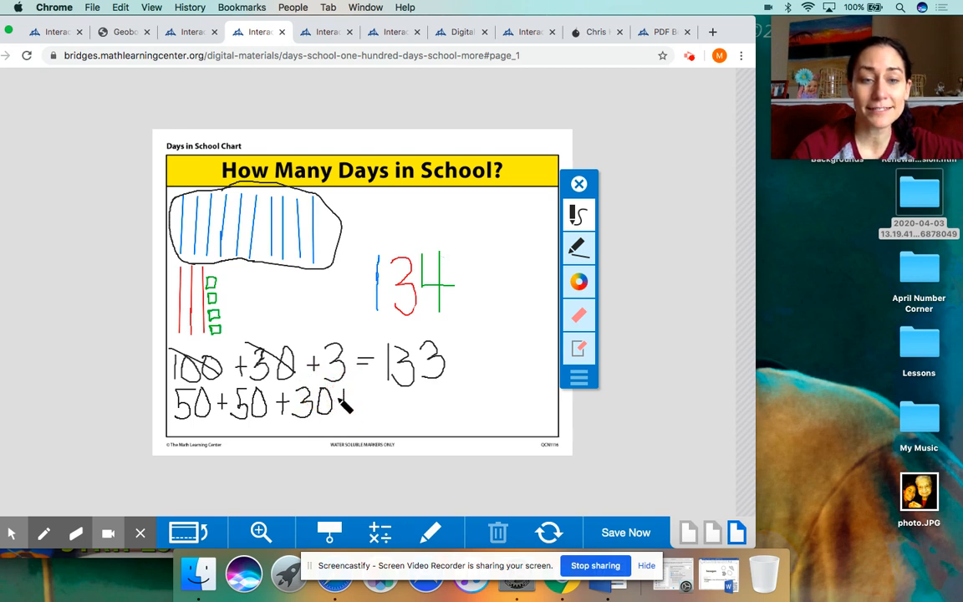
left_click(318, 342)
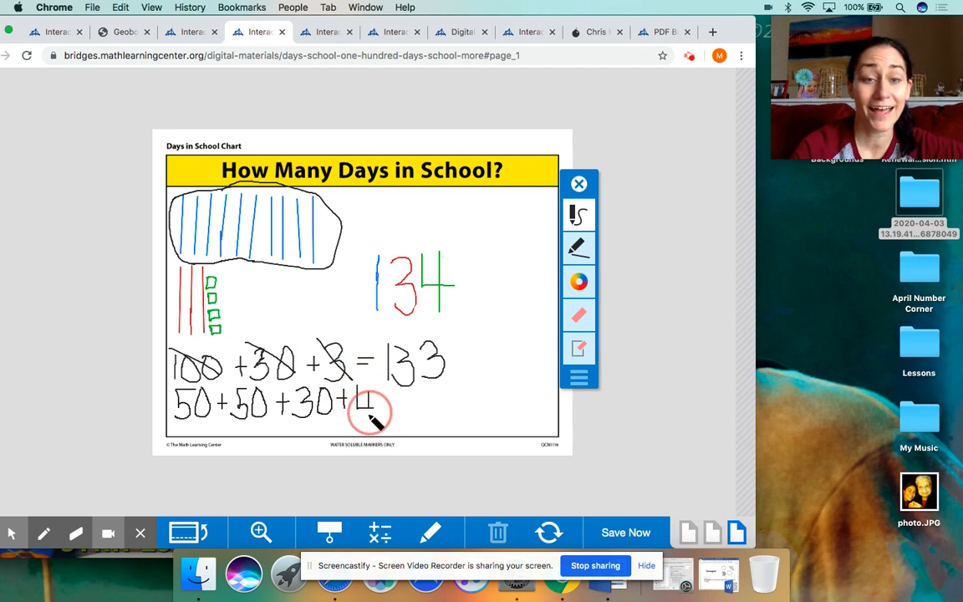
Step: Write 50+50+30+4= beneath the old equation and begin writing the total
left_click_drag(356, 409, 380, 410)
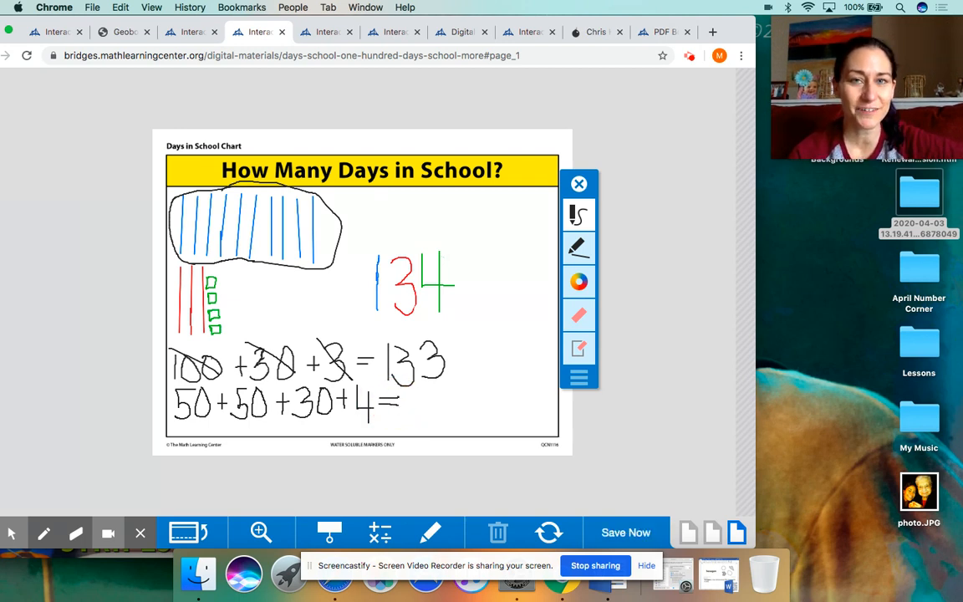
left_click(626, 533)
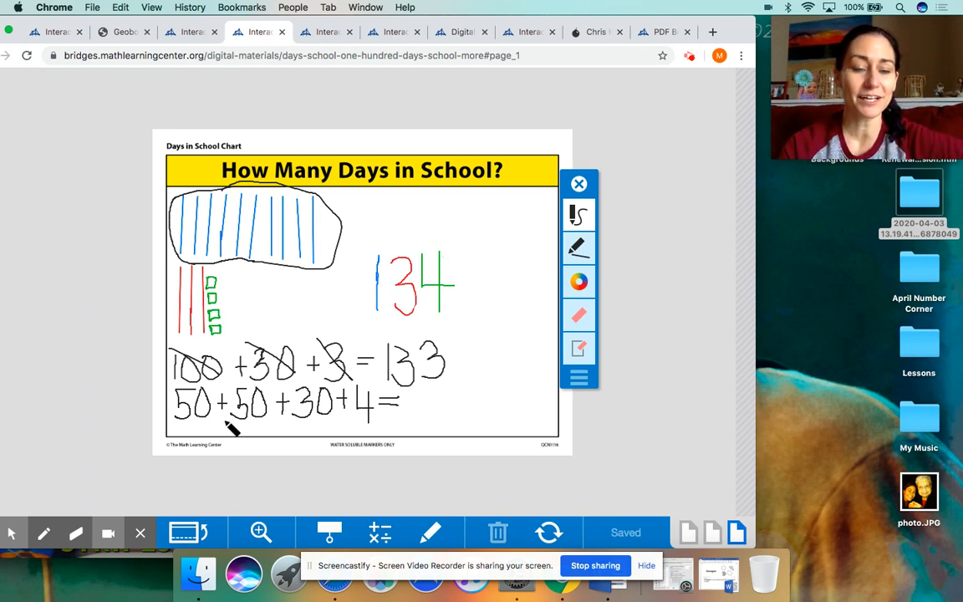
mouse_move(313, 427)
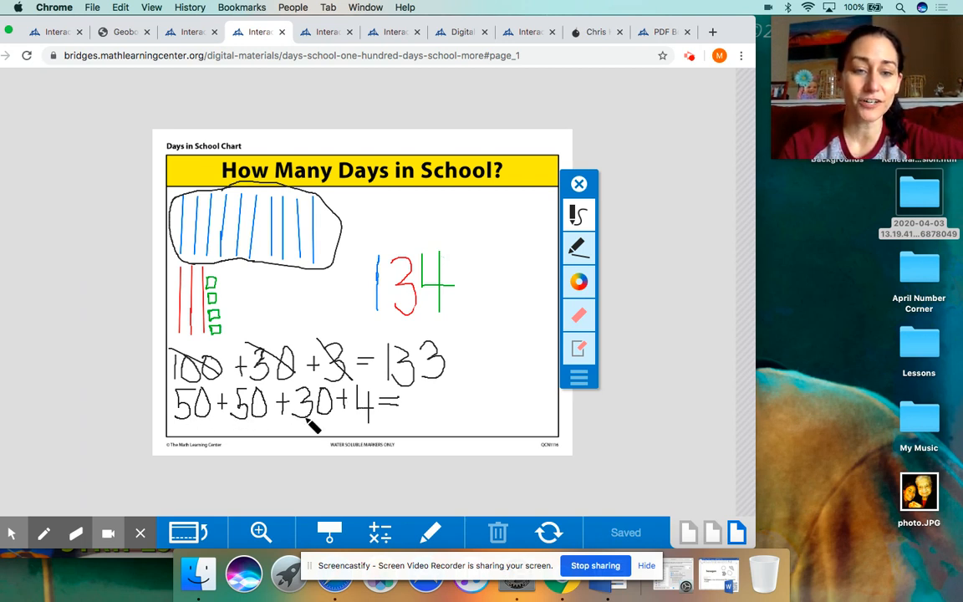
mouse_move(418, 397)
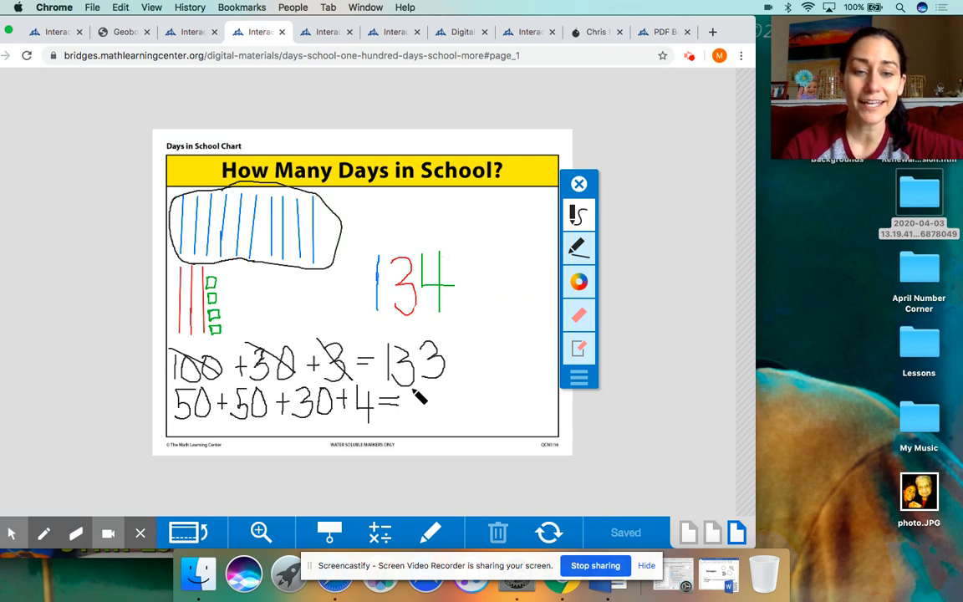
left_click(418, 394)
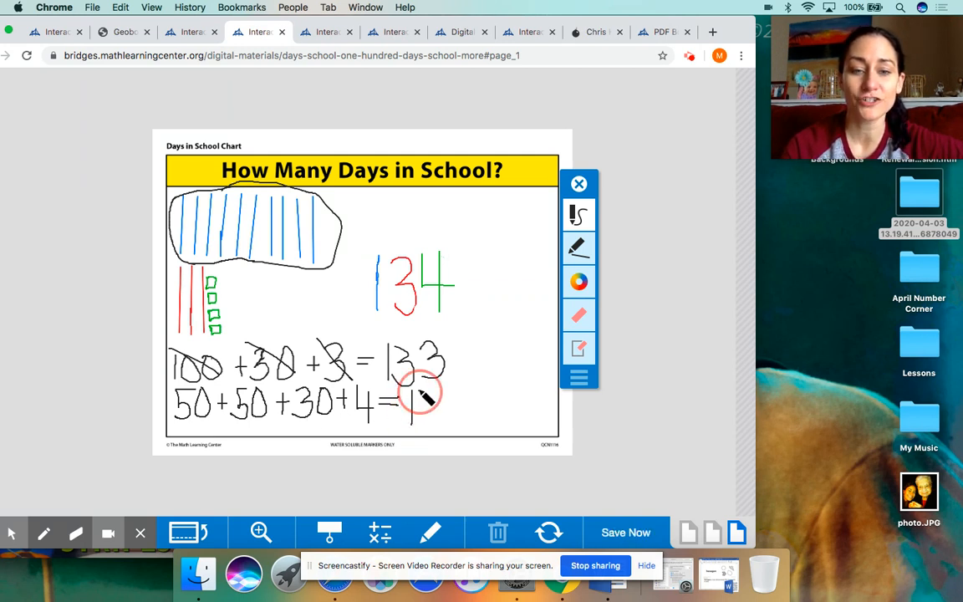
left_click_drag(410, 397, 435, 410)
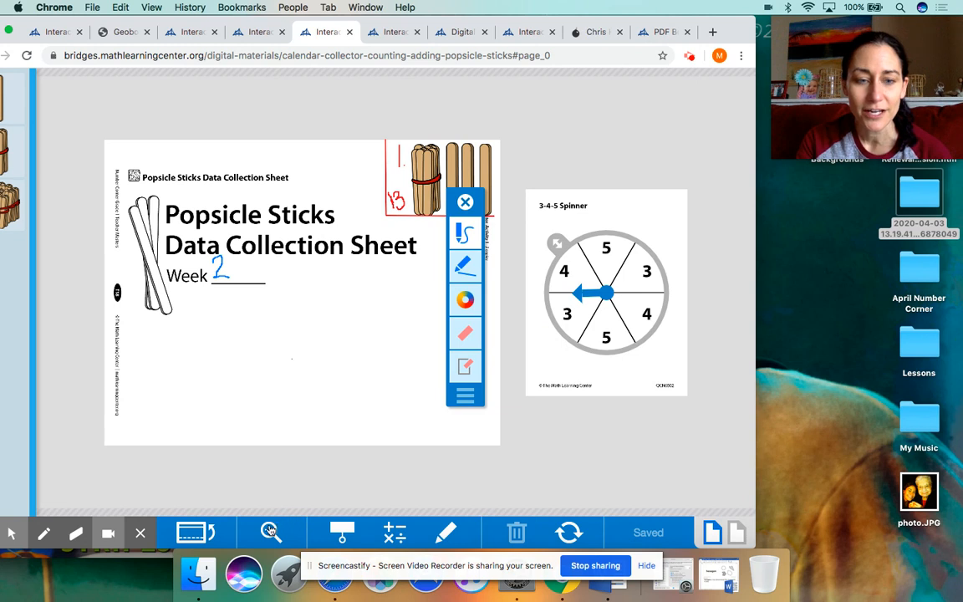
mouse_move(335, 575)
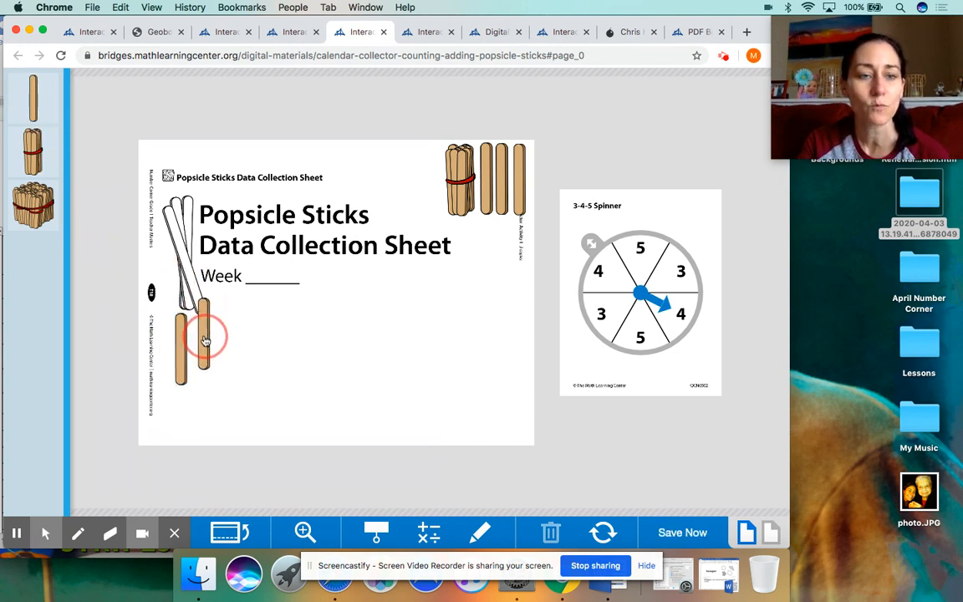
Step: Place single popsicle sticks on the data sheet until four sit below the title
left_click_drag(204, 338, 180, 238)
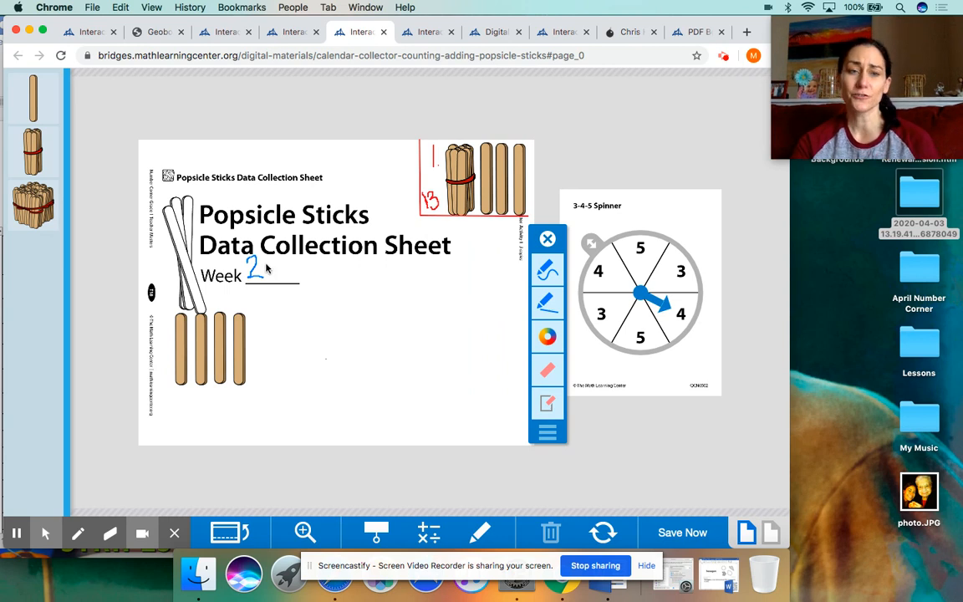
left_click(682, 533)
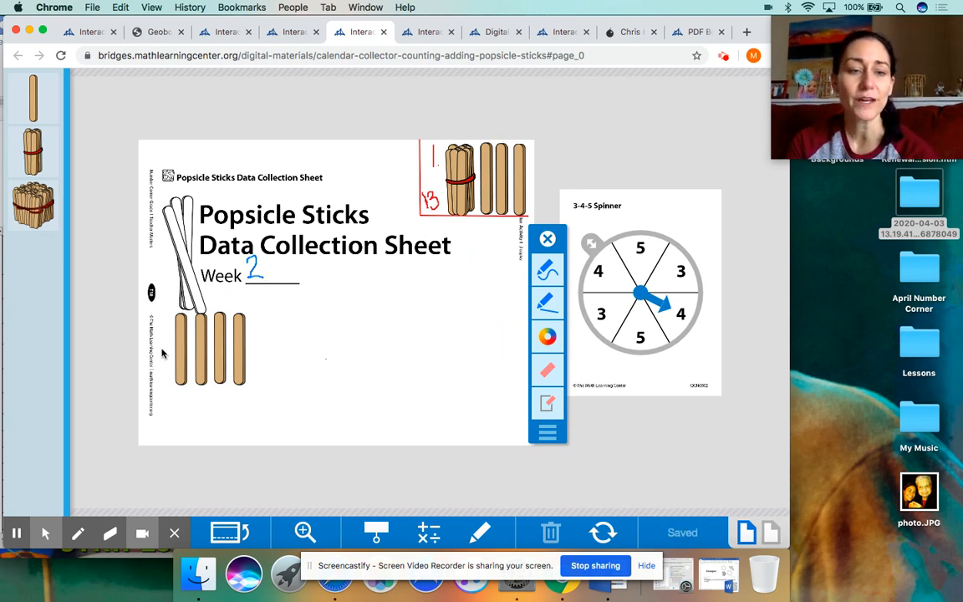
mouse_move(280, 374)
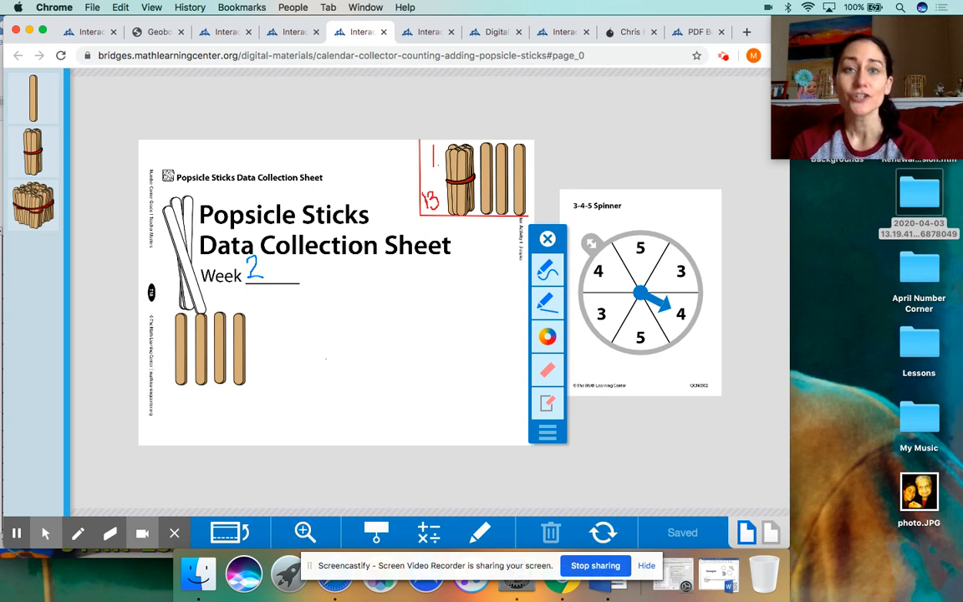
mouse_move(243, 362)
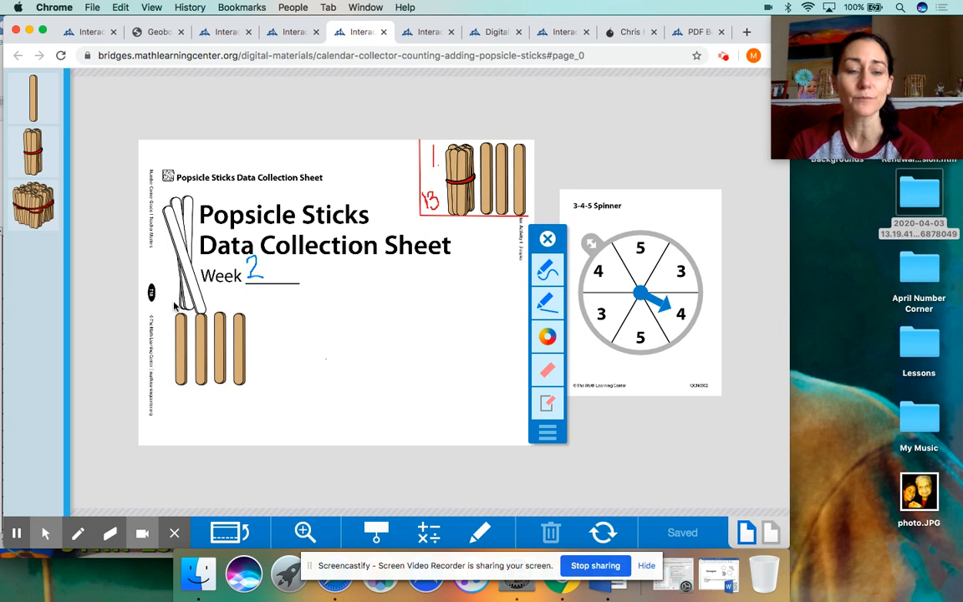
left_click(163, 334)
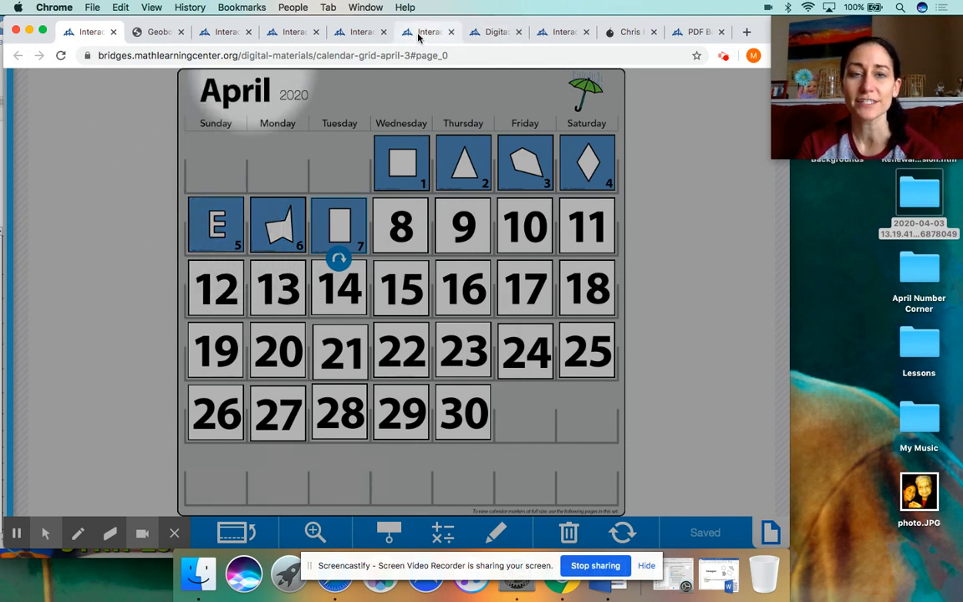
Step: Switch to the Secret Word Puzzle Clue sheet and bring up the pen marker choices
left_click(428, 32)
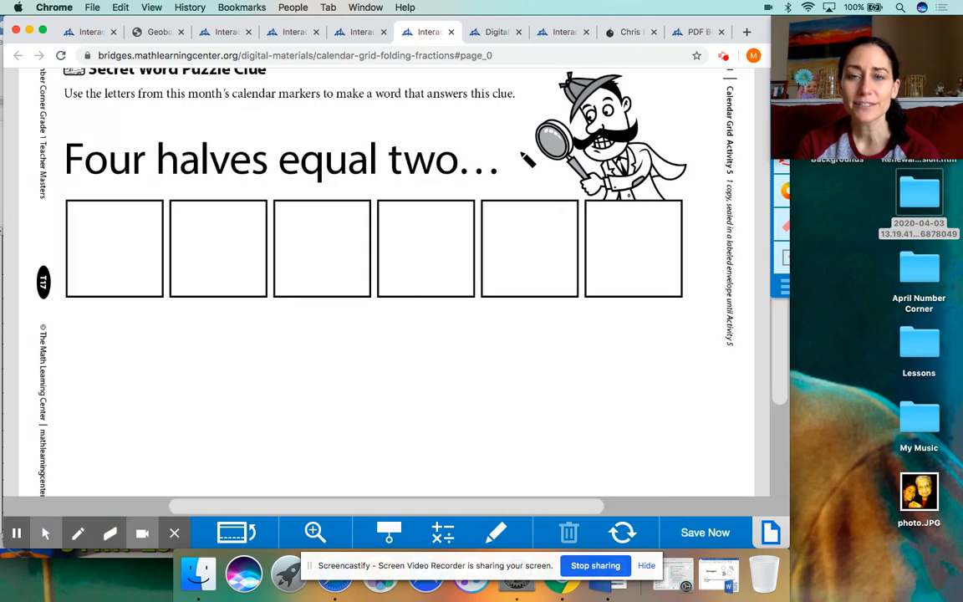
mouse_move(313, 176)
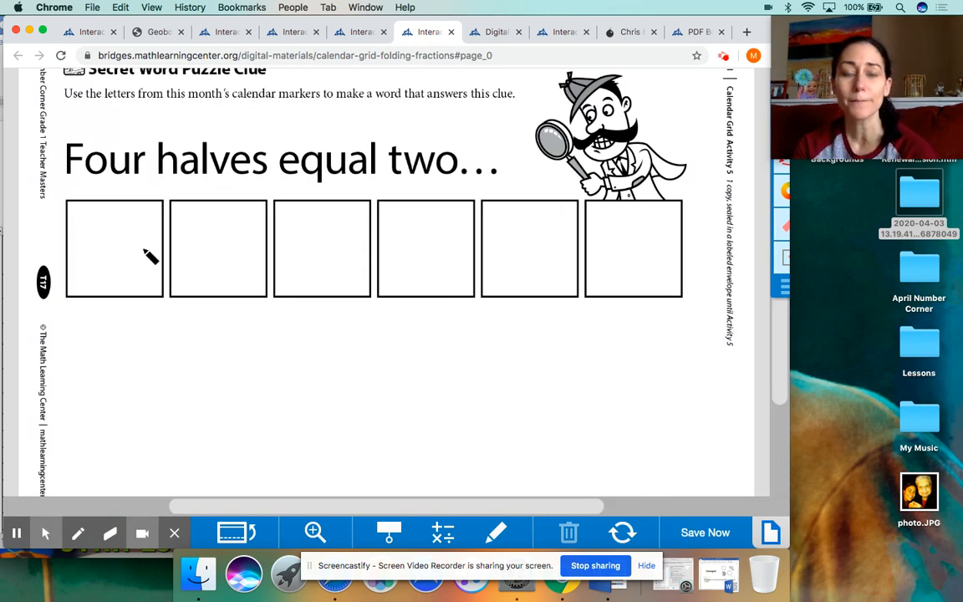
mouse_move(357, 491)
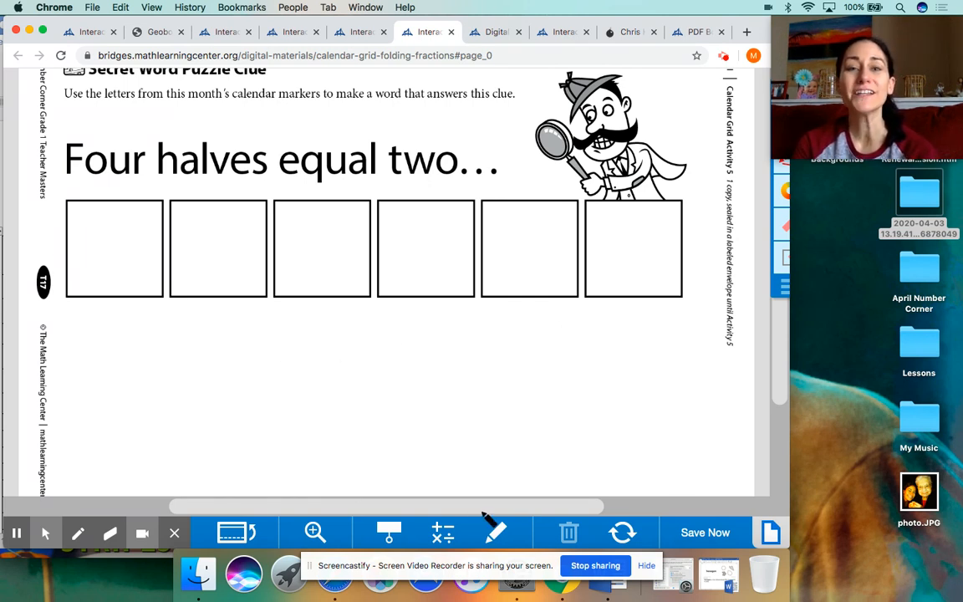
left_click(705, 533)
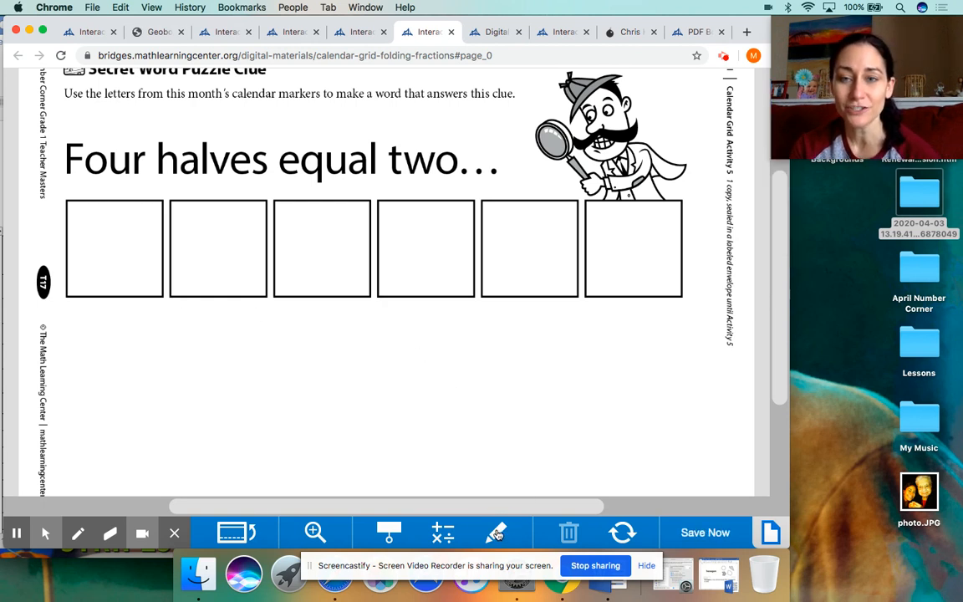
left_click(705, 532)
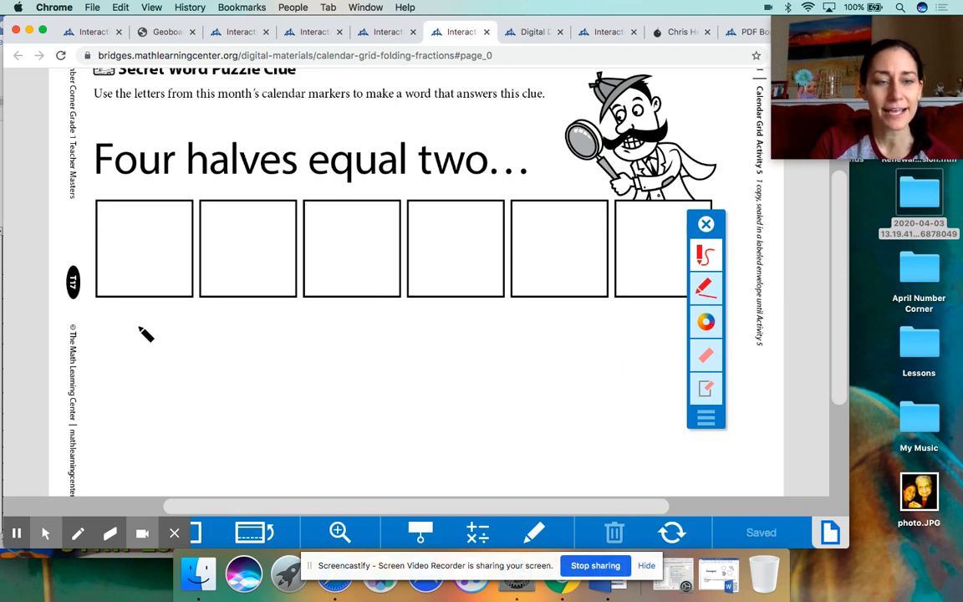
Step: Draw a red E below the puzzle boxes and return to the April calendar
left_click_drag(136, 325, 176, 422)
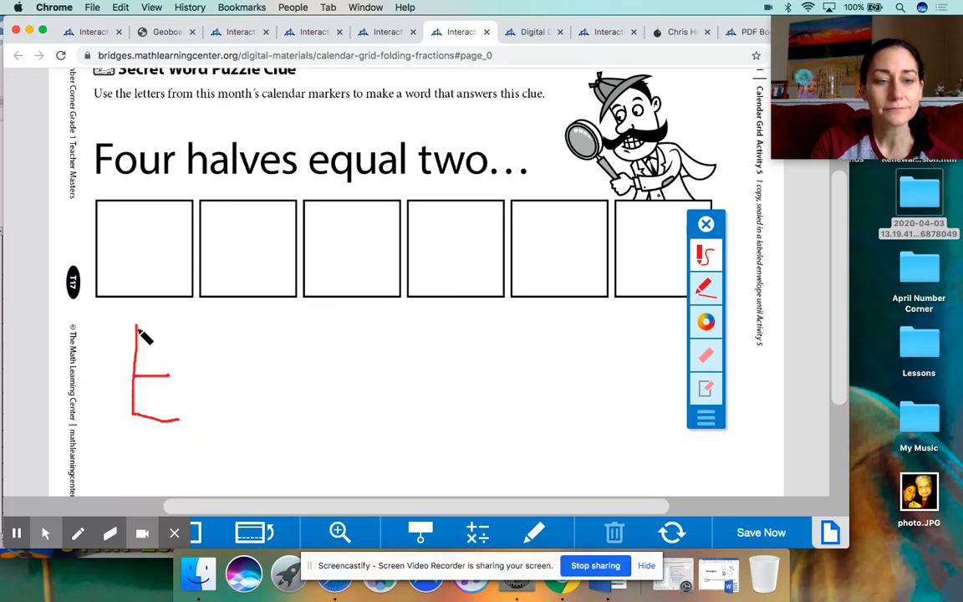
left_click_drag(134, 325, 178, 325)
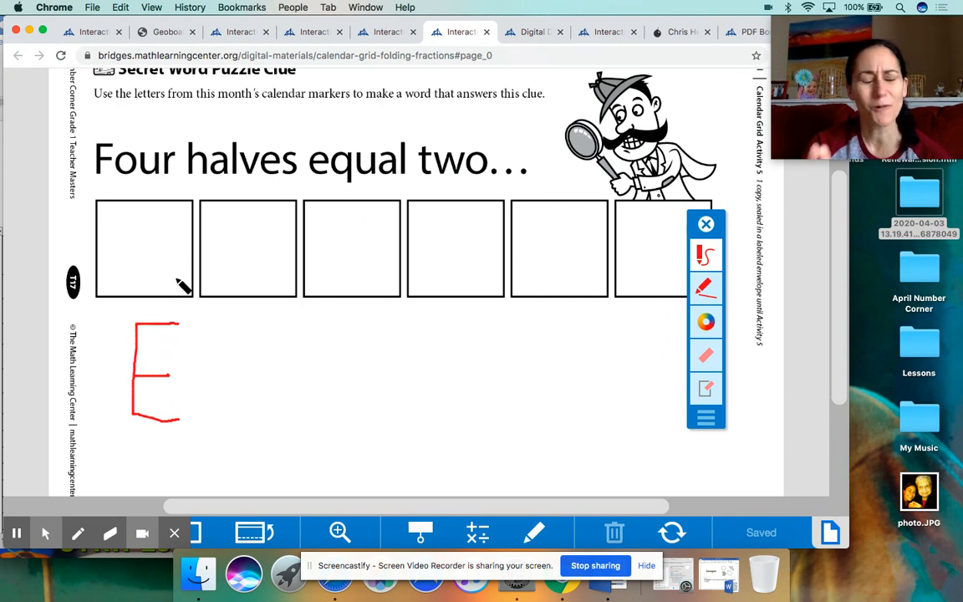
mouse_move(236, 274)
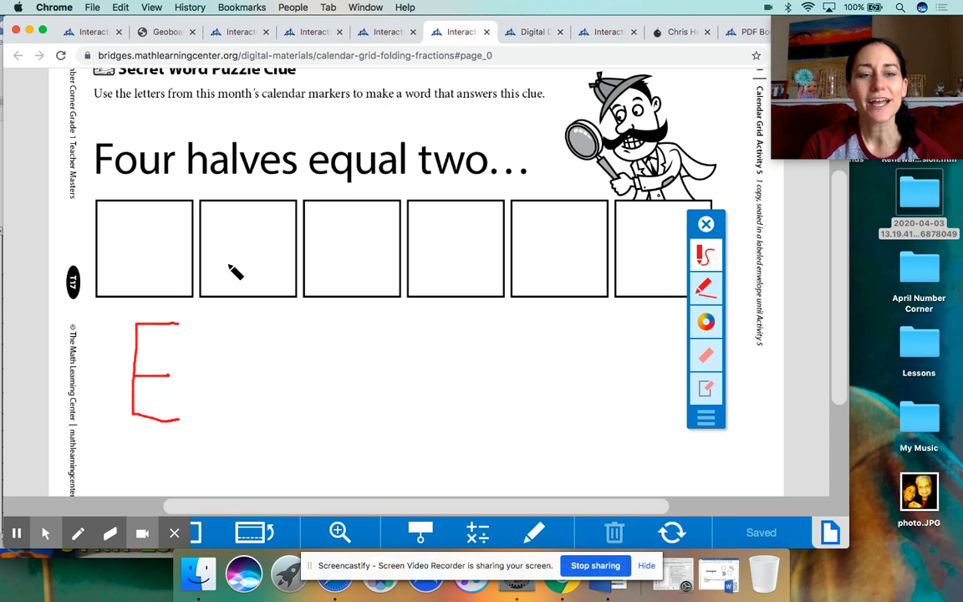
mouse_move(571, 270)
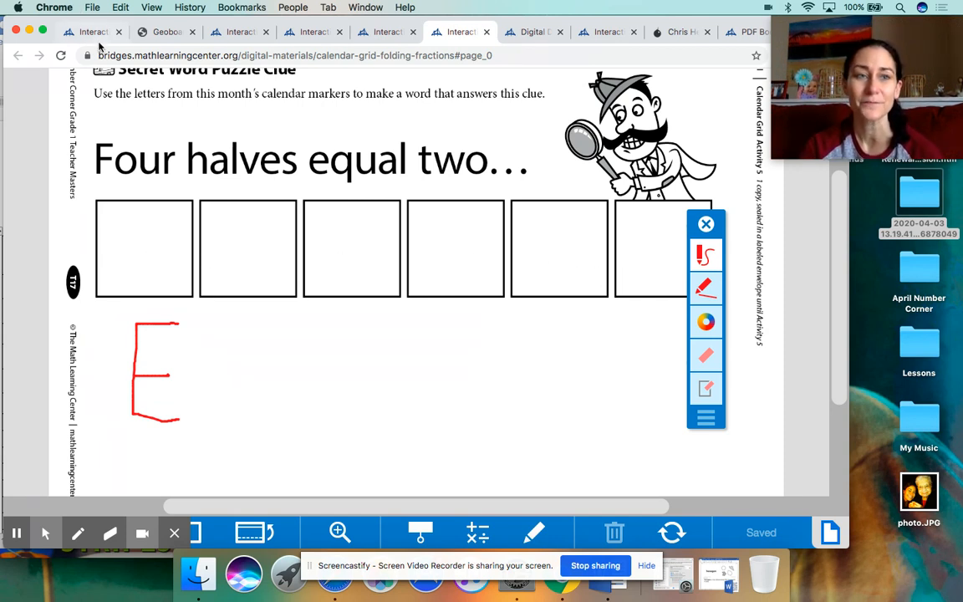
left_click(90, 32)
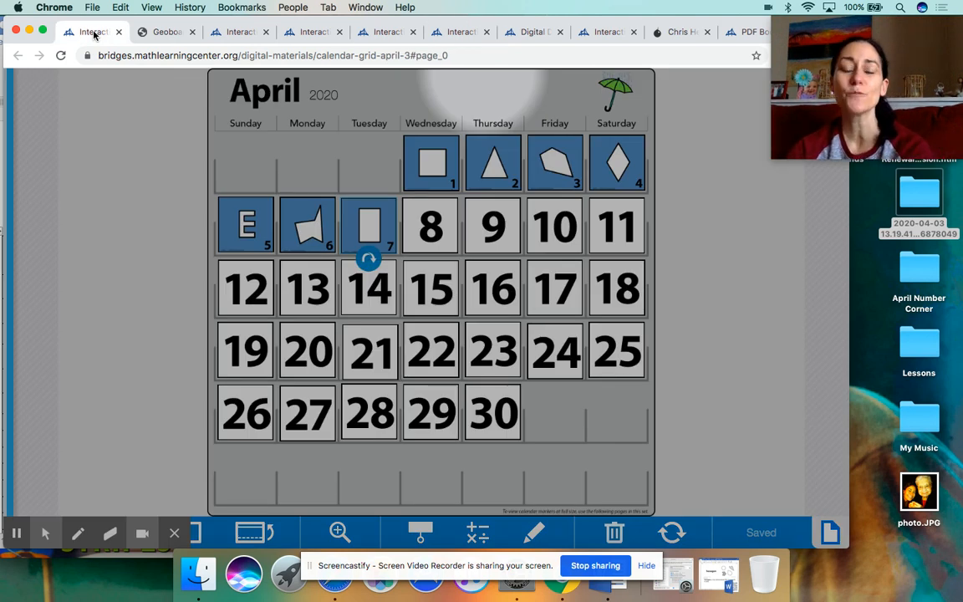